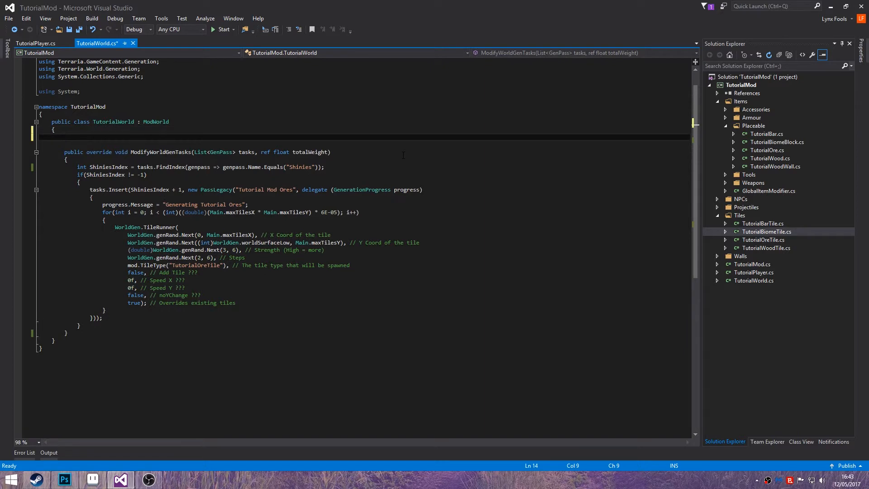
Step: Declare 'public static int biomeTiles = 0;' at the top of TutorialWorld and save
type("public")
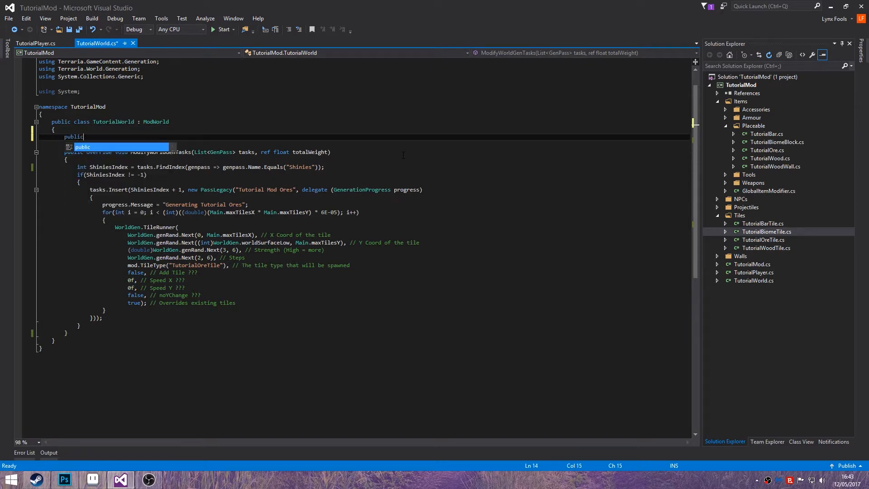
type("static int")
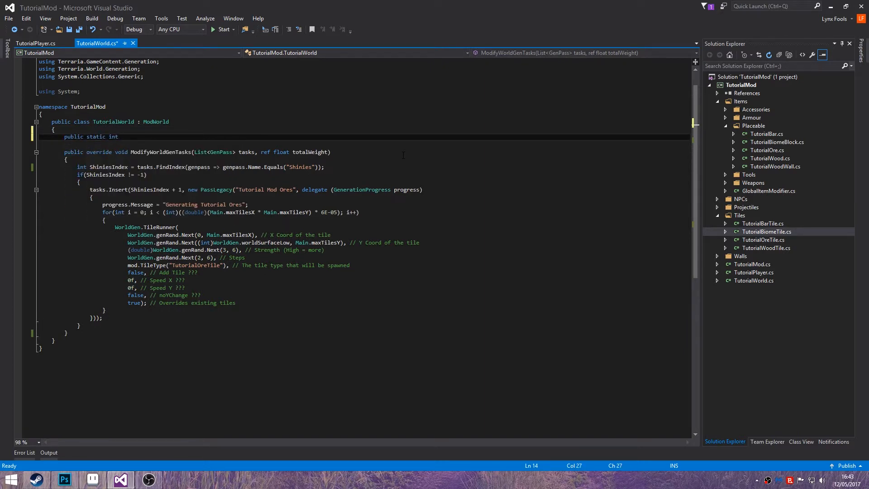
type("biomeTiles = 0;")
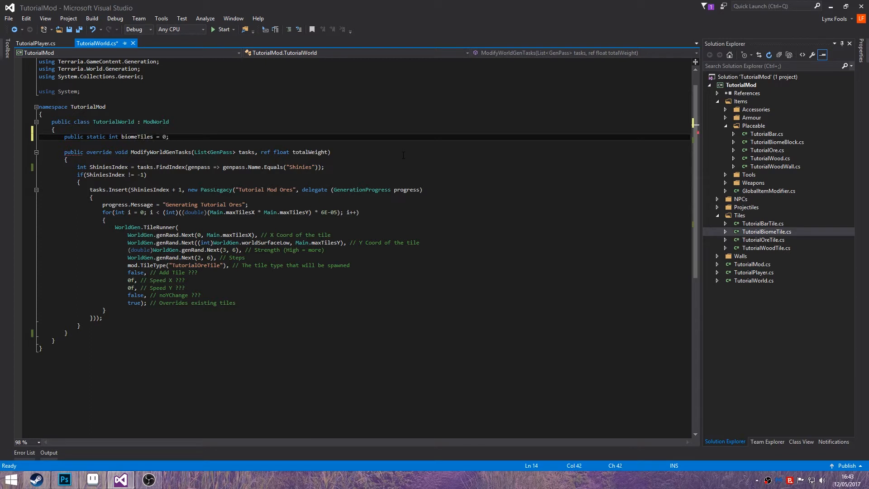
key("ctrl+s")
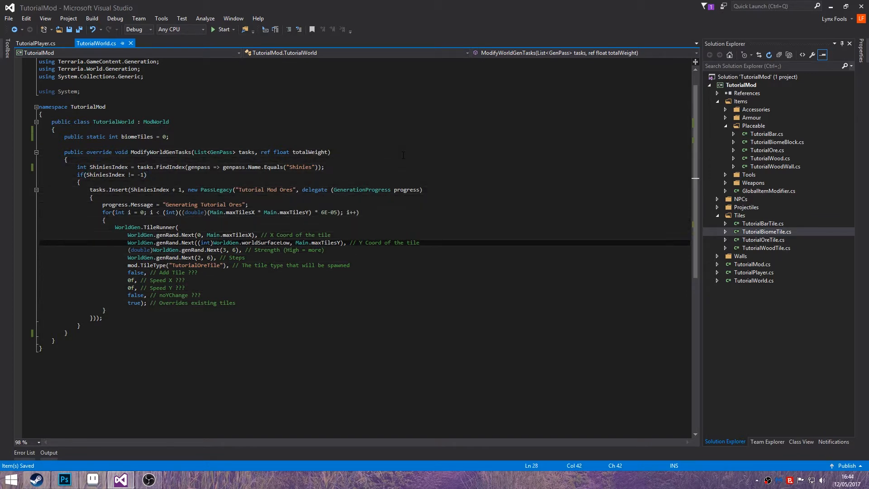
left_click(78, 326)
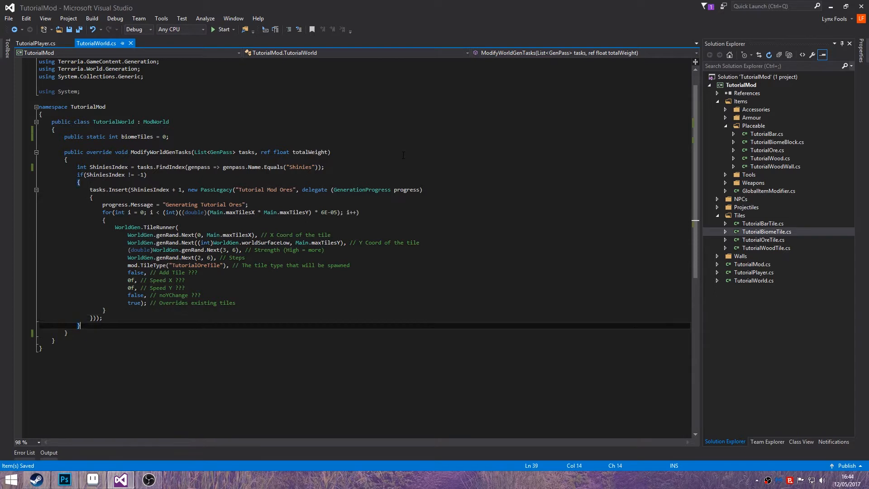
Step: Add an int GraniteIndex line using tasks.FindIndex on the "Granite" pass name
type("int")
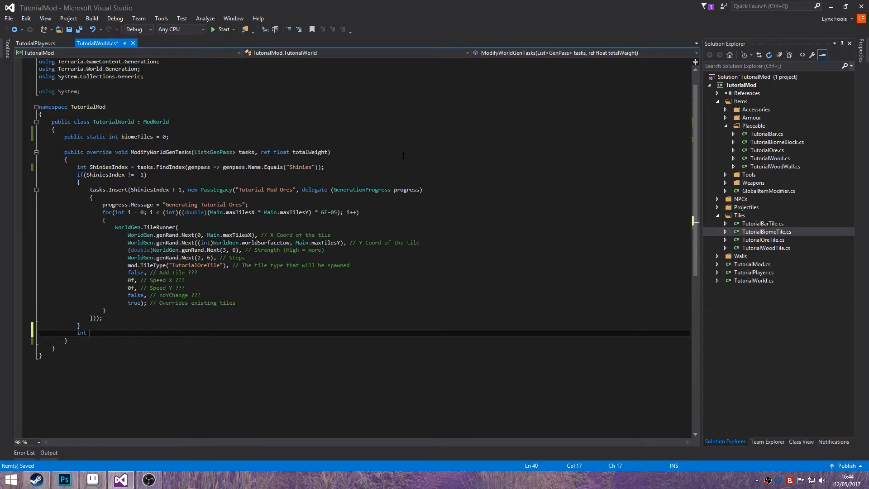
type("GraniteIndex")
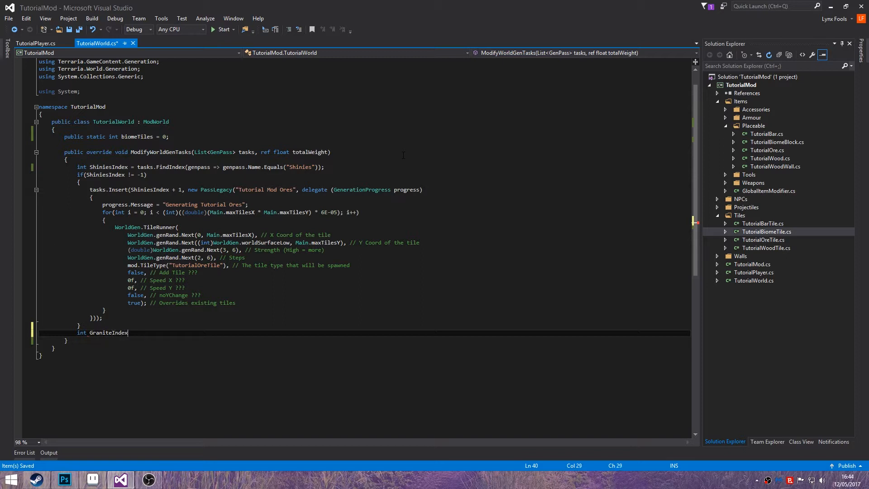
type("= tasks.FindIndex(genpass =")
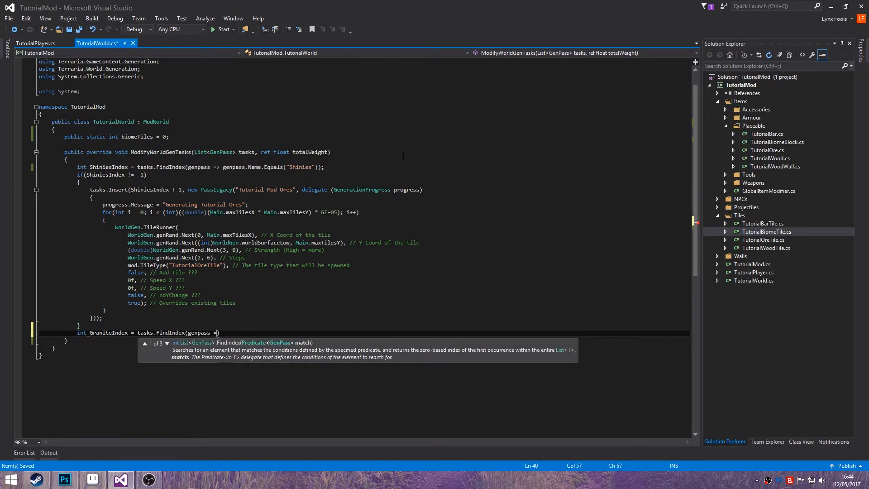
type("=> genpass")
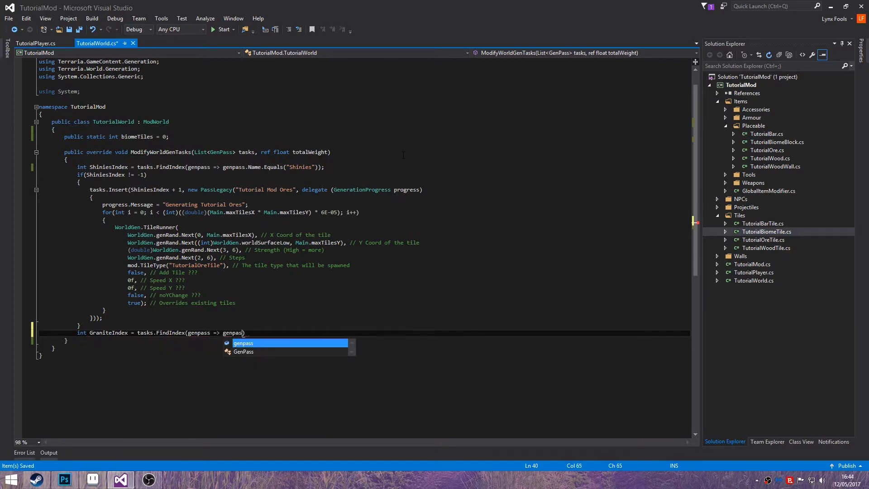
type(".Name.Equals(\"G")
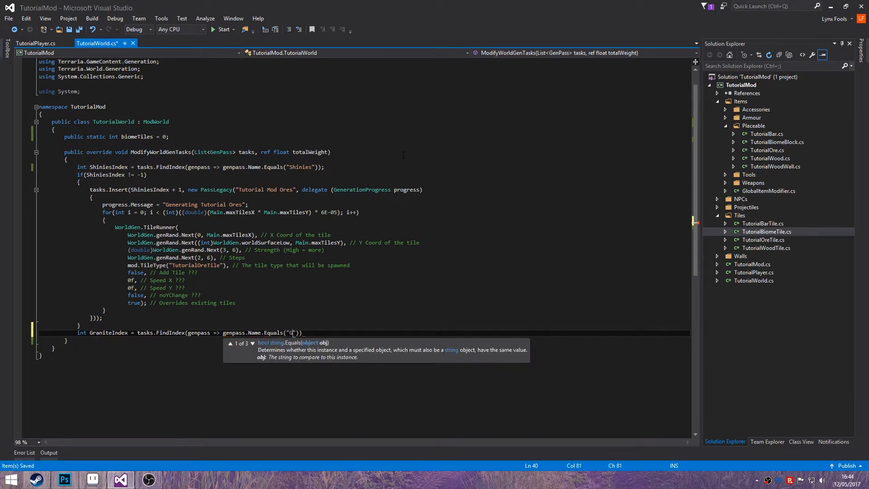
type("ranite\"));")
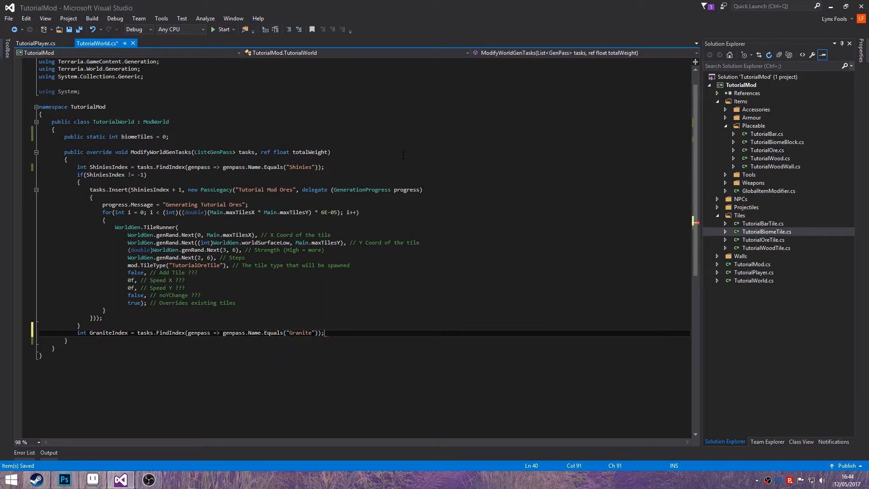
Step: Insert a "Tutorial Basic Biome" PassLegacy after GraniteIndex showing "Generating Custom Biome"
type("if(gr")
type("ta")
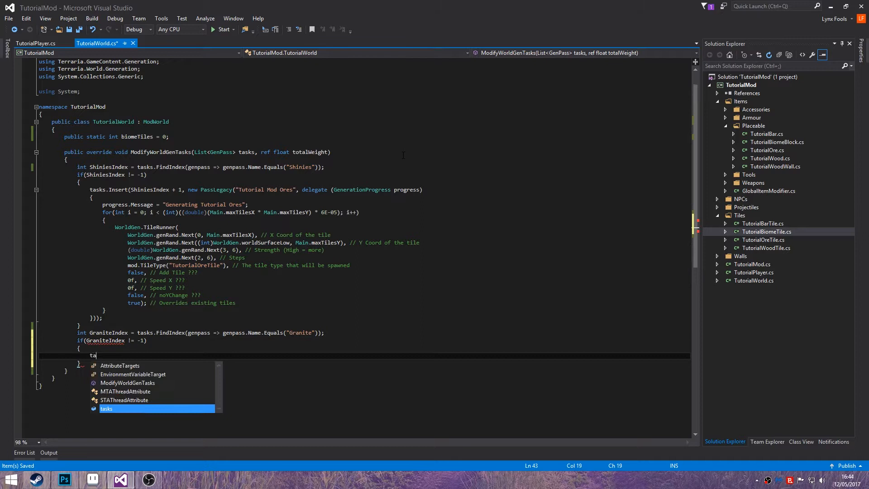
type("sks.Insert()")
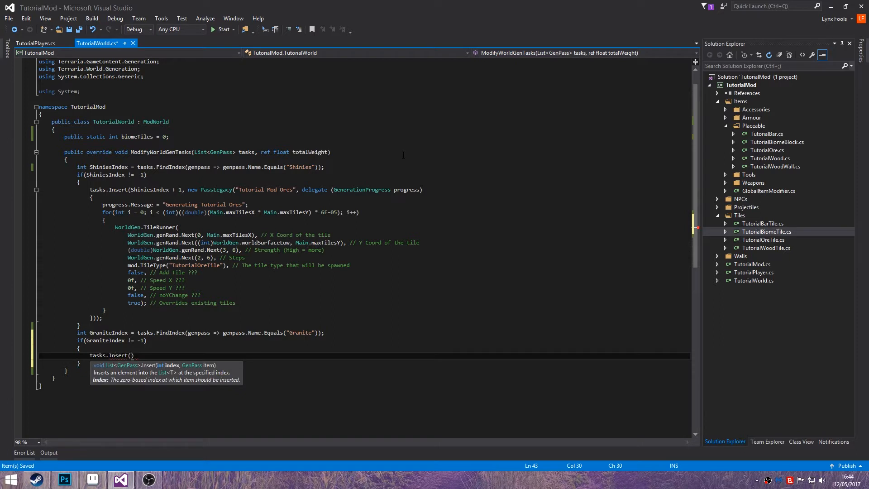
type("GraniteIndex + 1")
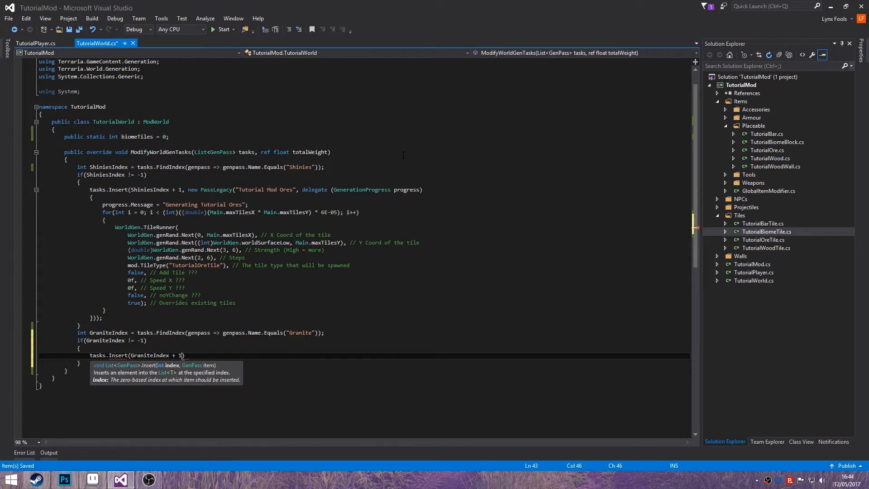
type(",")
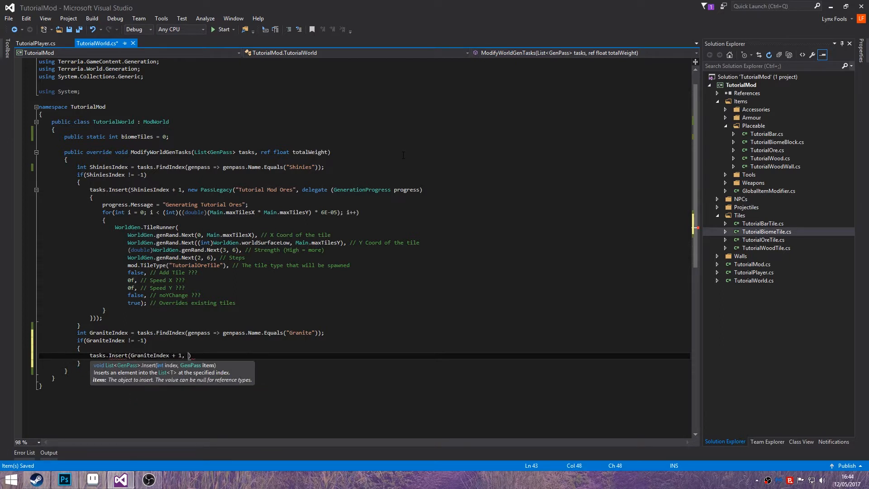
type("new PassLegacy")
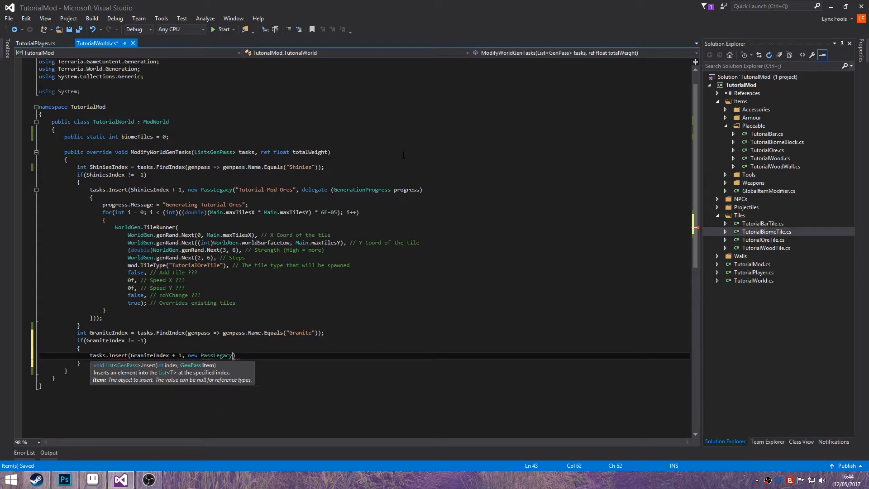
type("(\"Tutorial Basic \"")
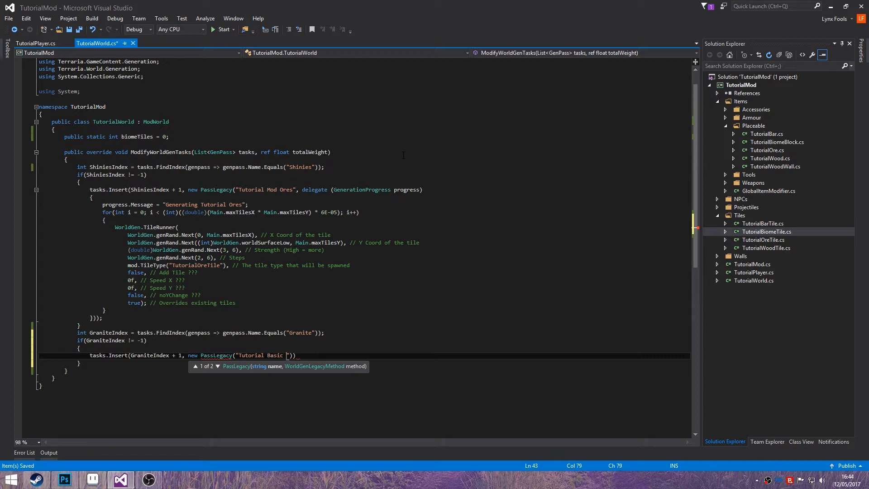
type("Biome\", delegate(GenerationProgress progress")
type("{")
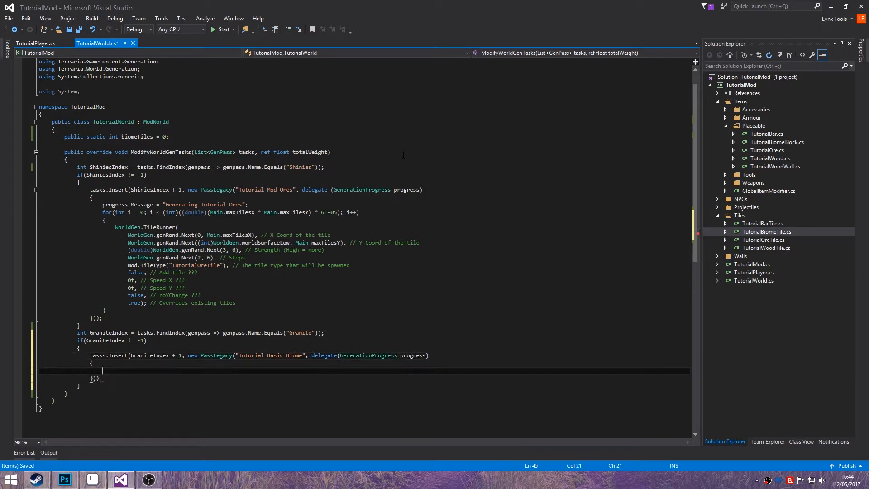
type("progress.Message")
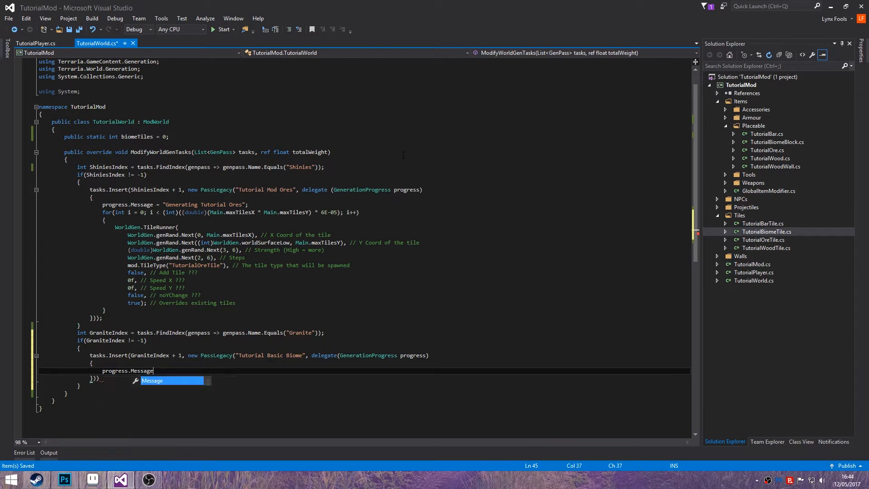
type("= \"Generating\"")
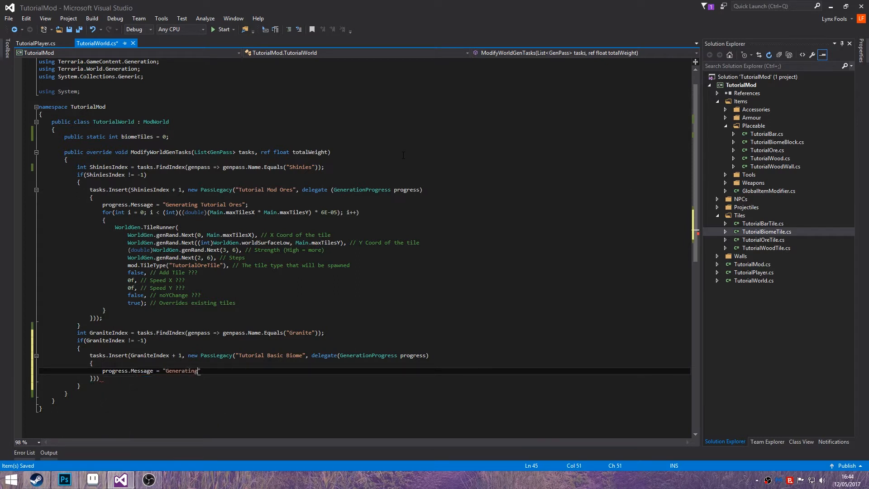
type("Custom Biome")
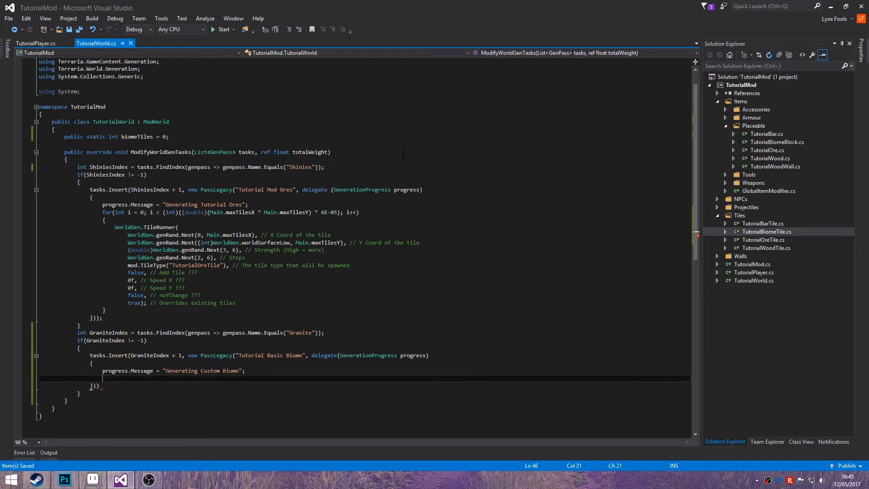
Step: Start the WorldGen.TileRunner call with random genRand x and y position arguments
type("W")
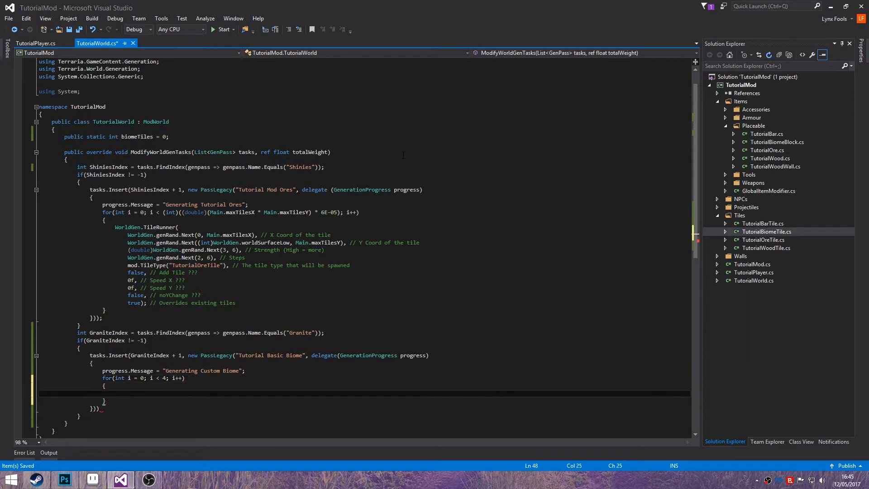
type("WorldGen.a")
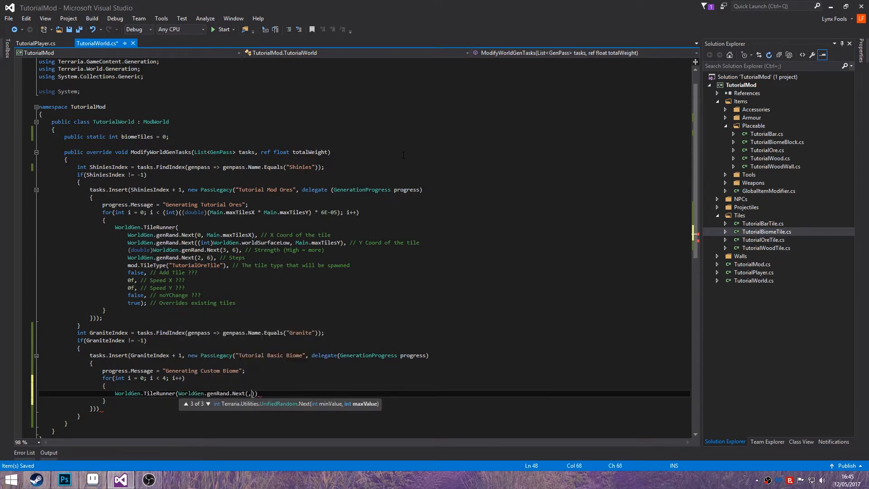
type("0,")
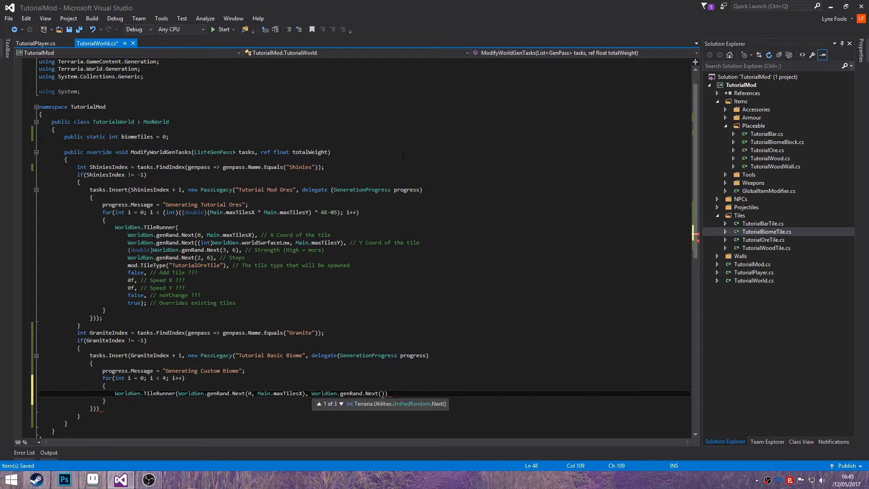
type("(int)Worl")
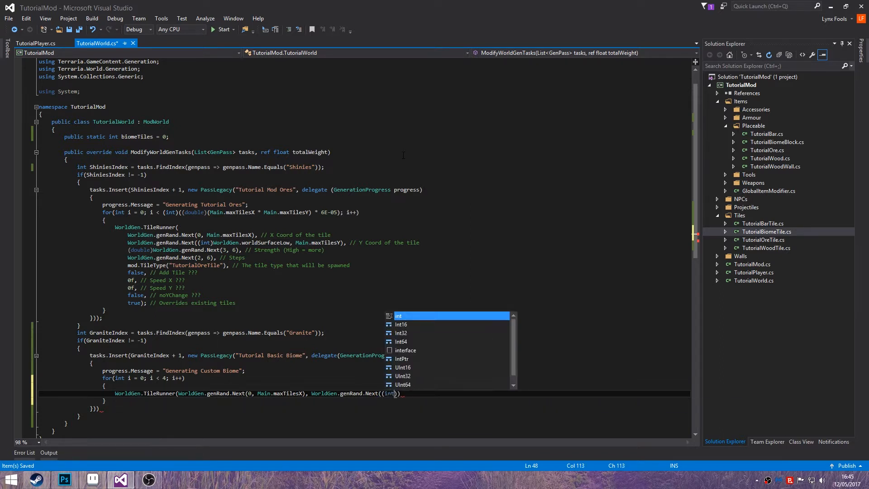
type("WorldGen")
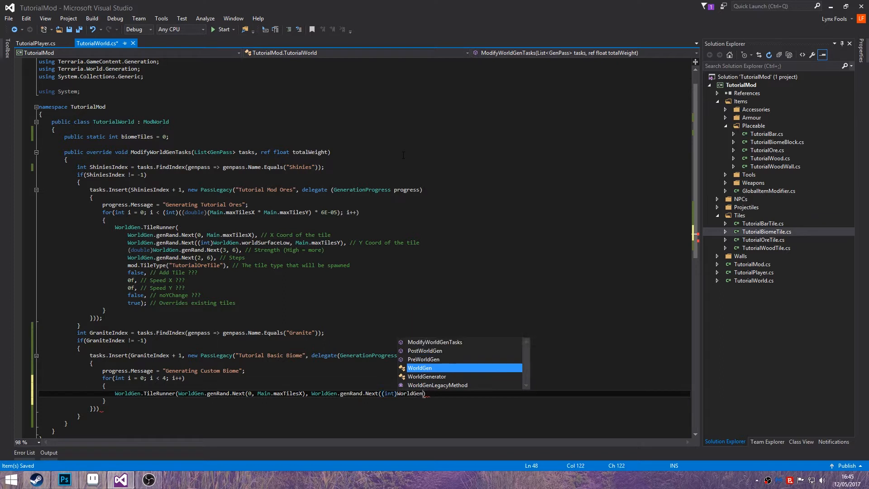
type(".worldSurface")
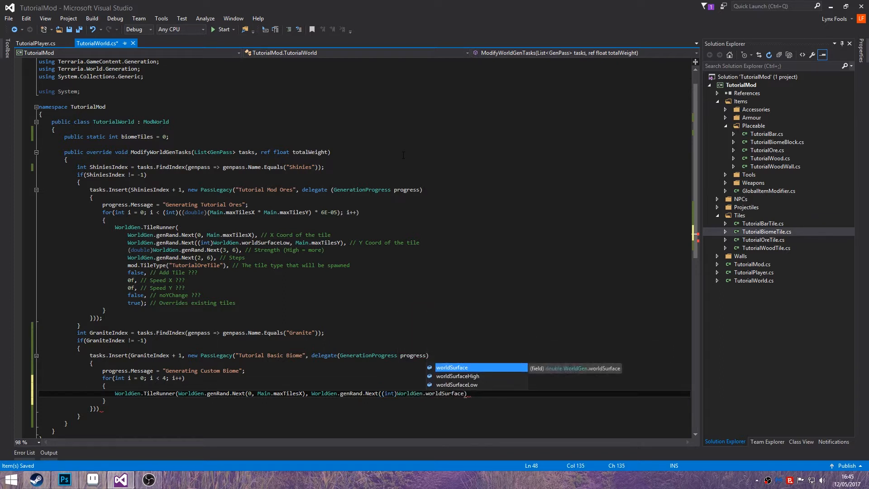
key("BackSpace")
type("Low, Main.maxTilesY - ")
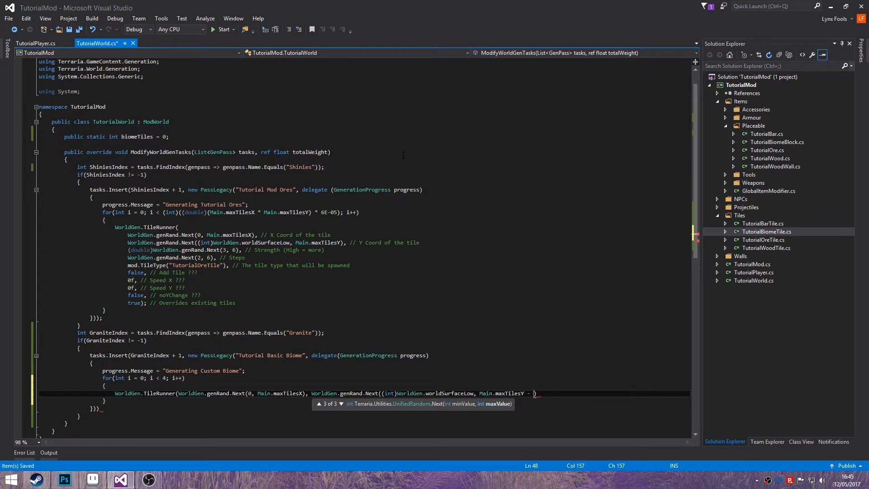
Step: Finish TileRunner with (double)genRand.Next(100, 200) strength and genRand.Next(50, 150) steps
type("200);")
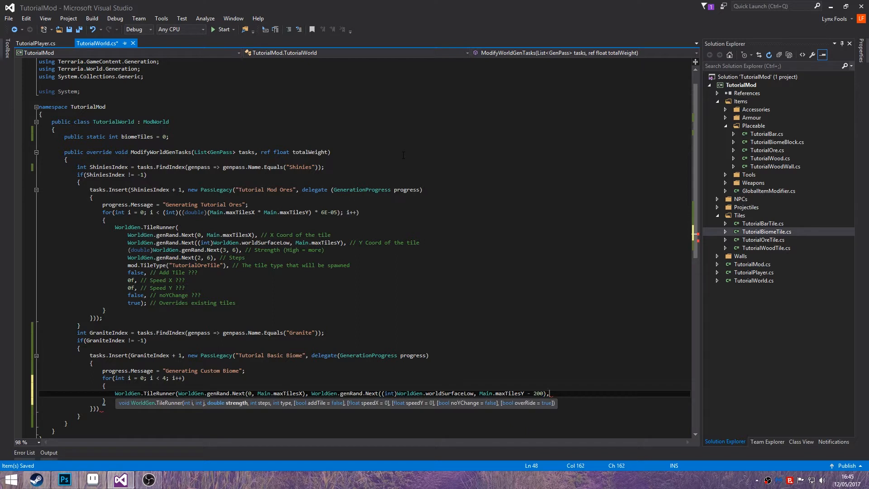
type(");")
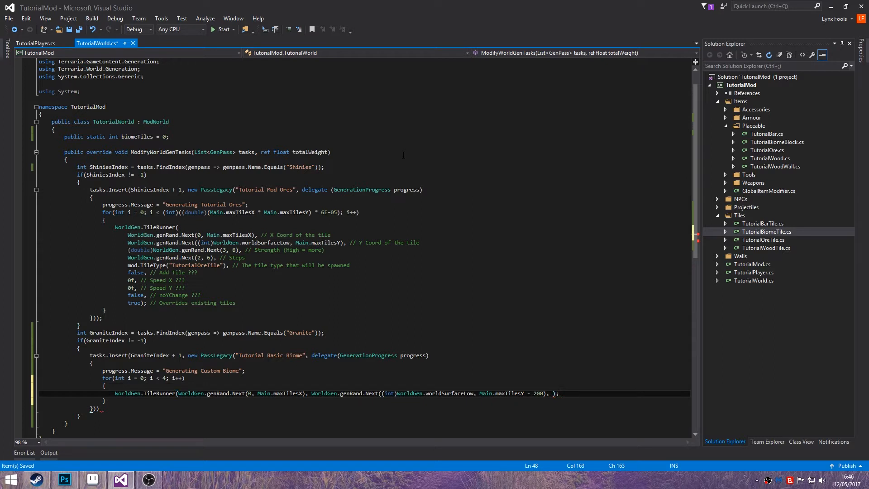
type("(double)")
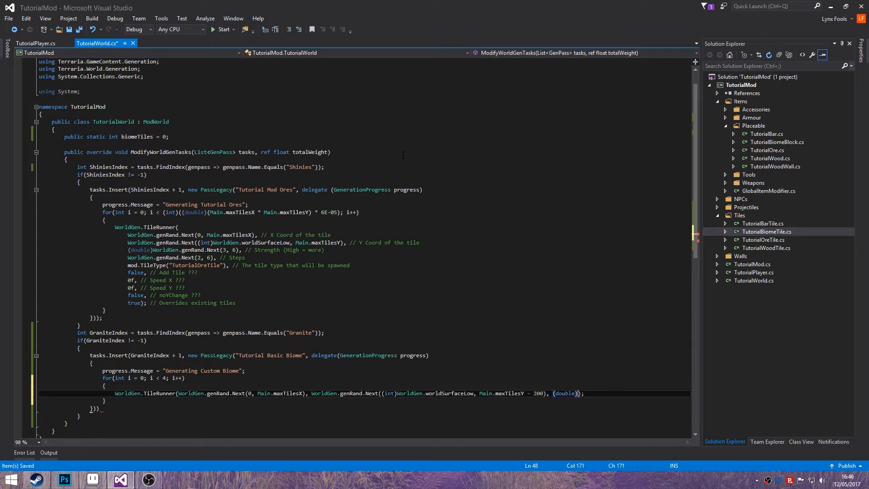
type("WorldGen.genRand.Next(100, 200), WorldGen.genRand.Next(50, 150),")
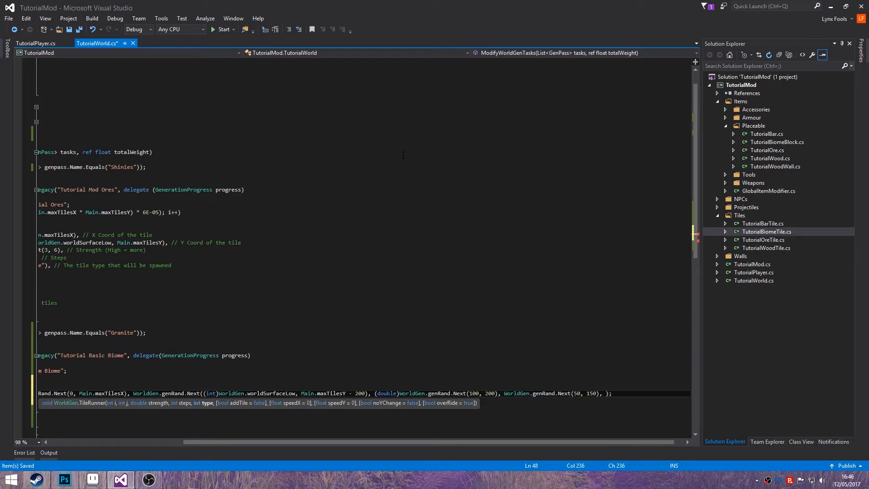
type("m")
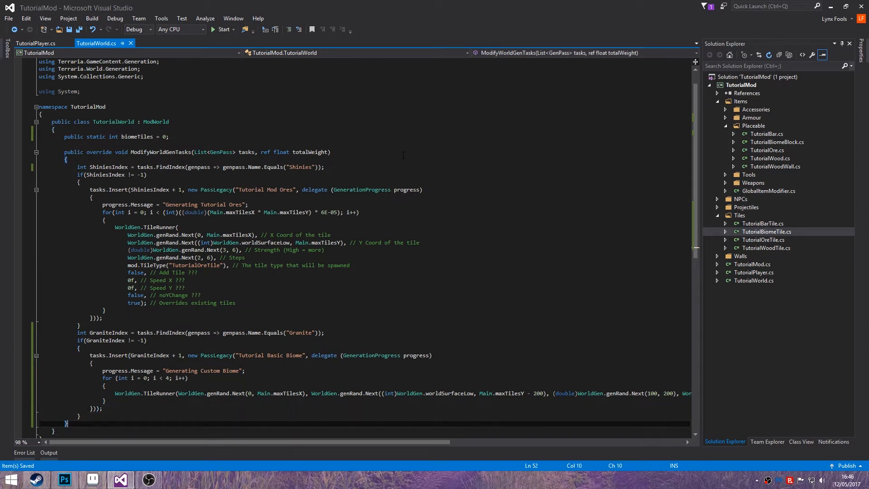
type("public override void TileCountsAvailable(int[] tileCounts)")
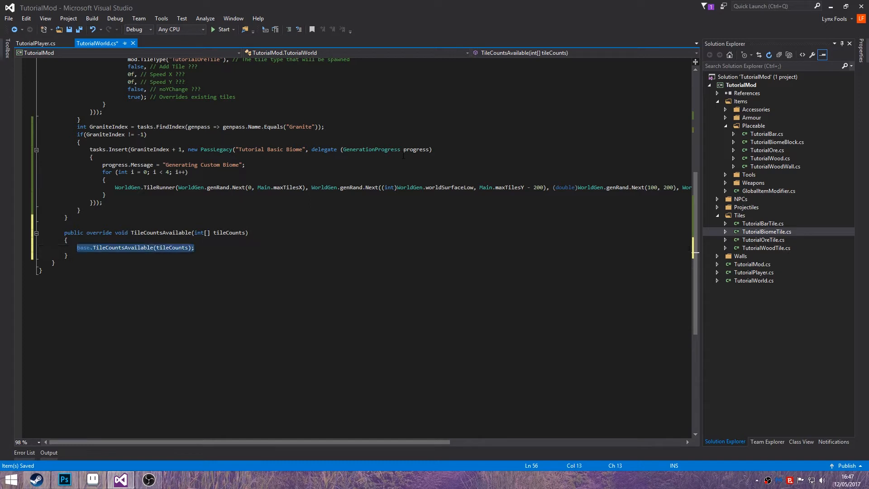
Step: Set biomeTiles = tileCounts[mod.TileType("TutorialBiomeTile")] in TileCountsAvailable
type("Biomes")
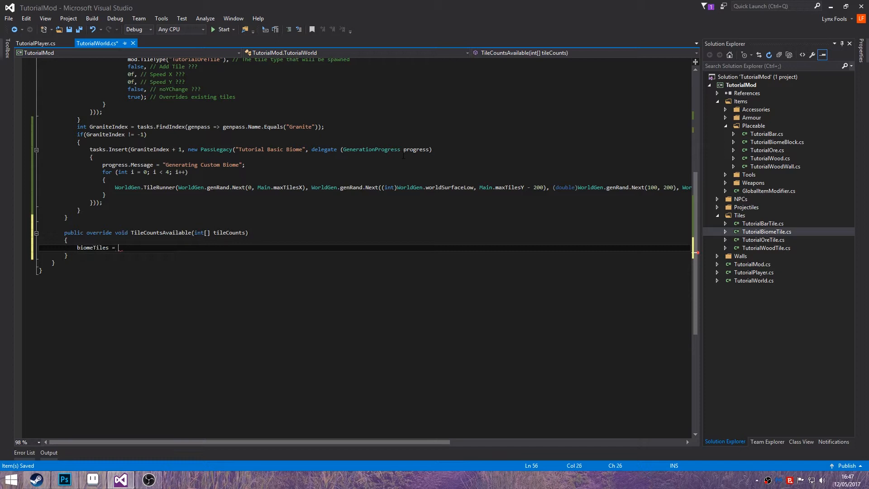
type("tileCounts[]")
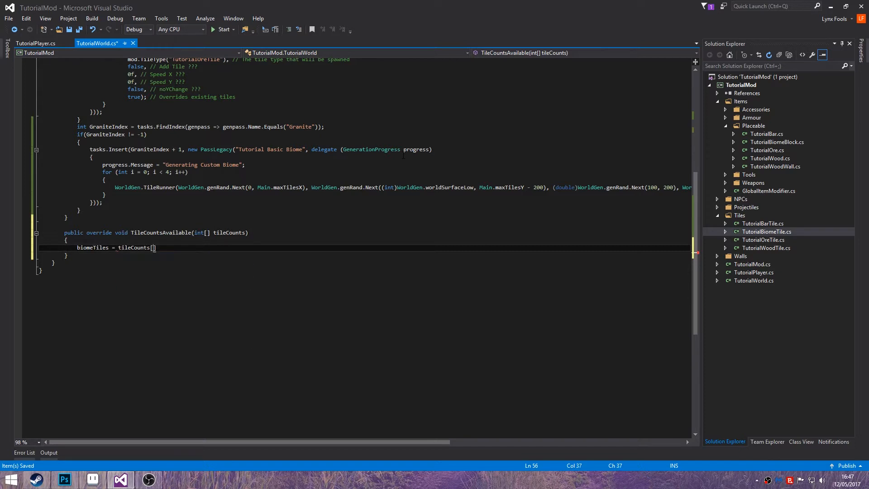
type("mod.TileType(\"TutorialBiomeTile\")")
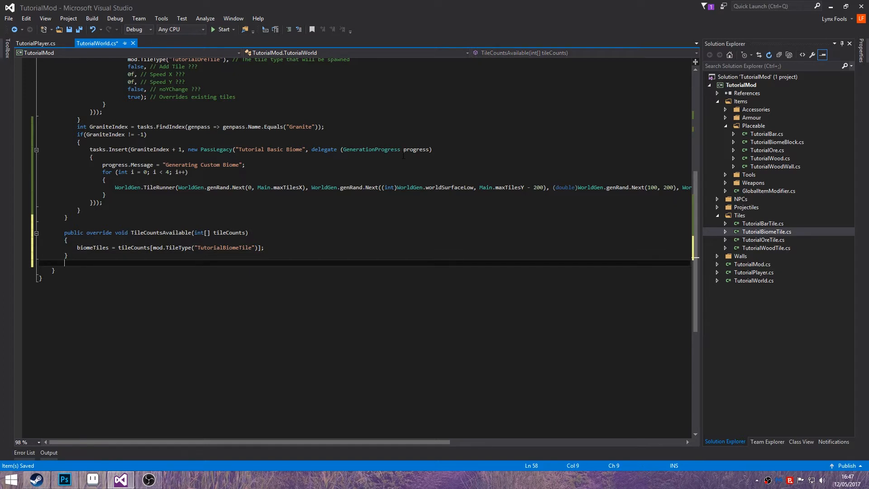
Step: Add a ResetNearbyTileEffects override that sets biomeTiles = 0
type("public o")
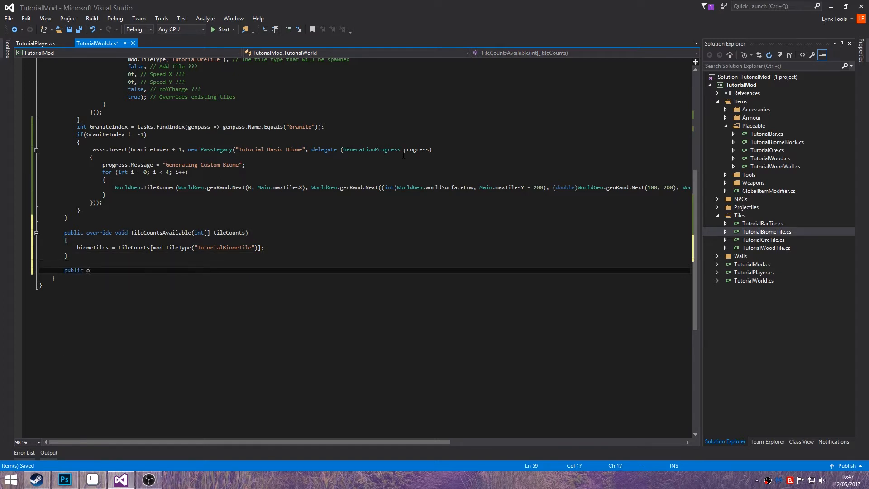
type("override void ResetNearbyTileEffects()")
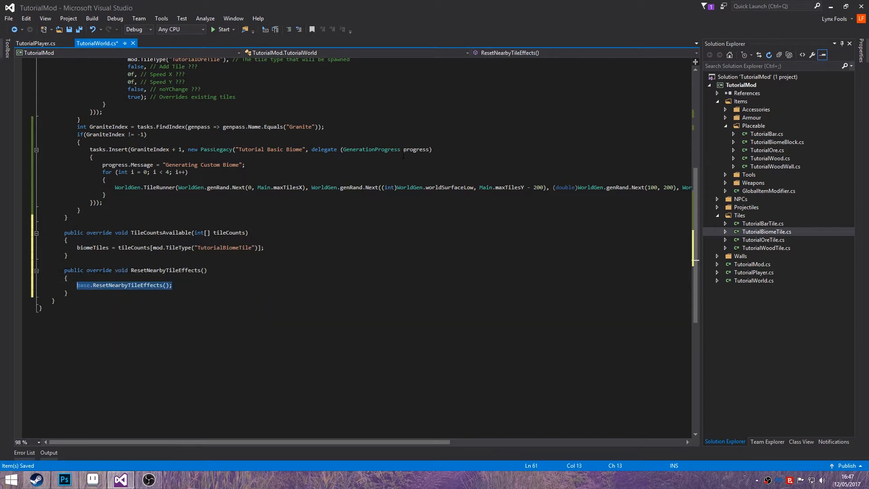
type("biomeTiles =")
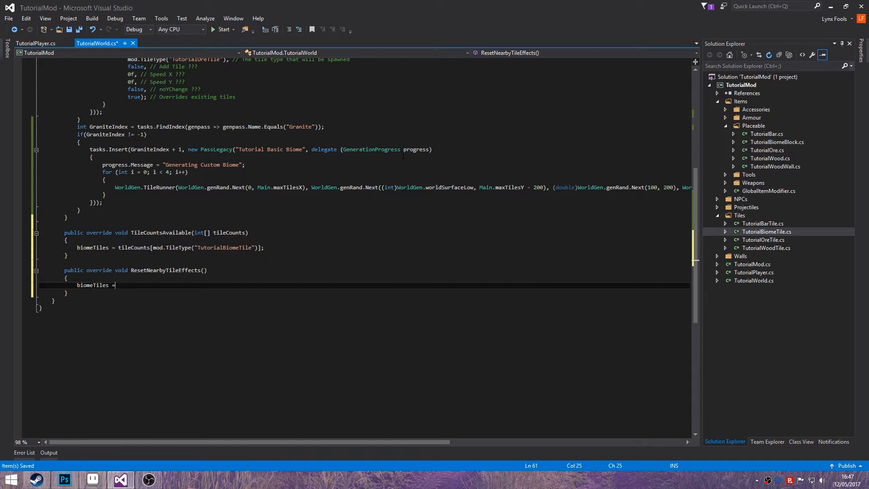
type("0;")
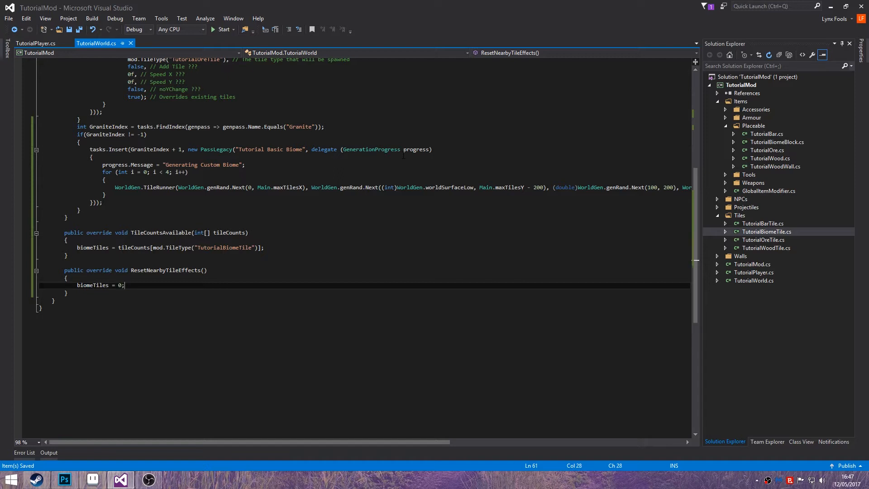
mouse_move(6, 47)
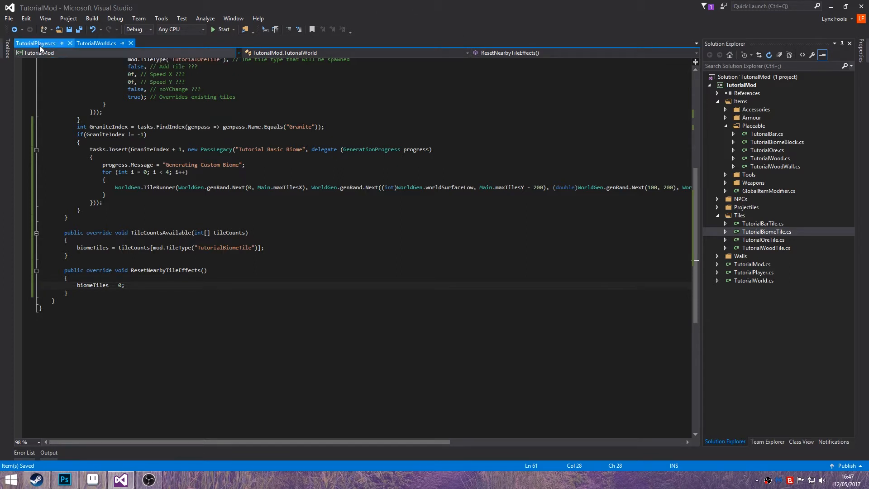
Step: In TutorialPlayer.cs, declare 'public static bool zoneBiome = false;' at the top of the class
left_click(35, 43)
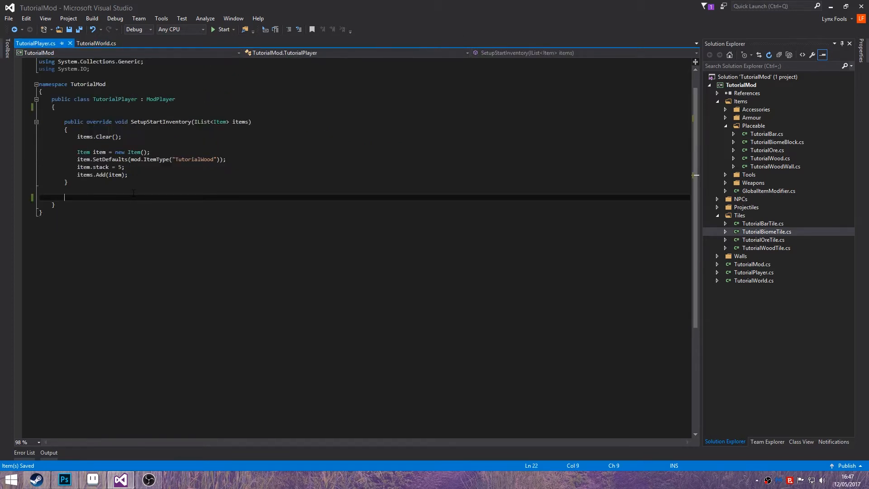
left_click(64, 107)
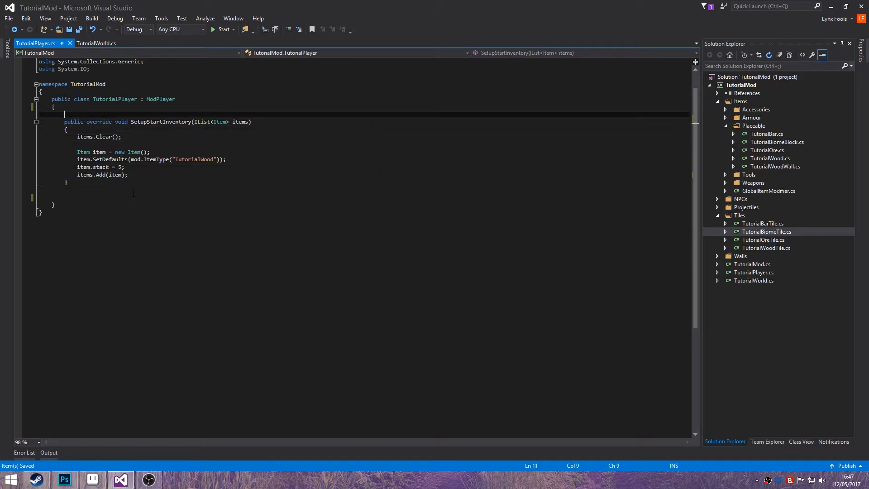
type("public static")
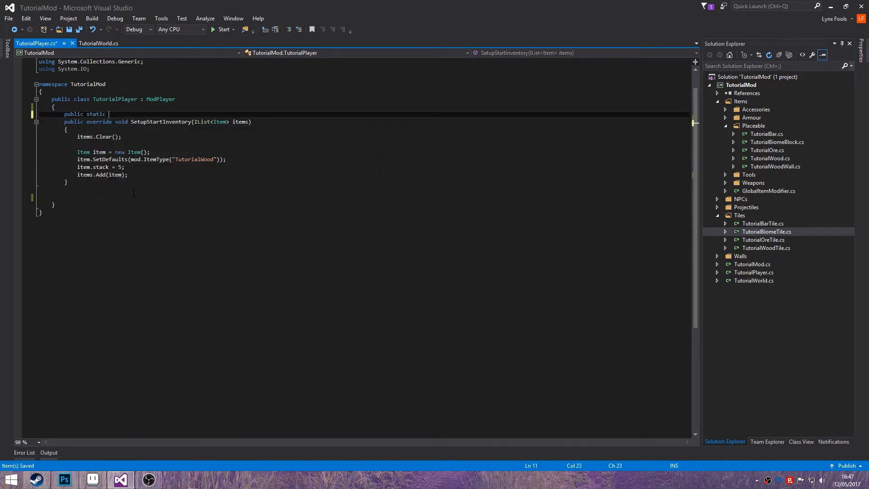
type("bool")
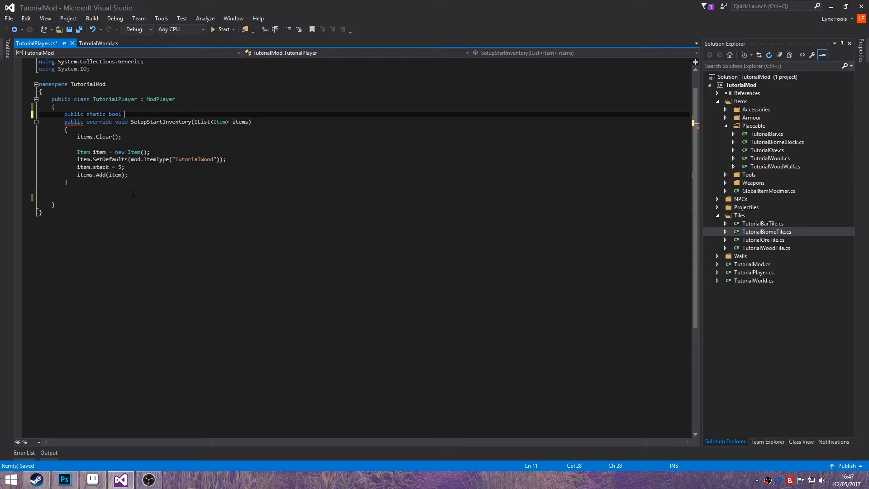
type("bi")
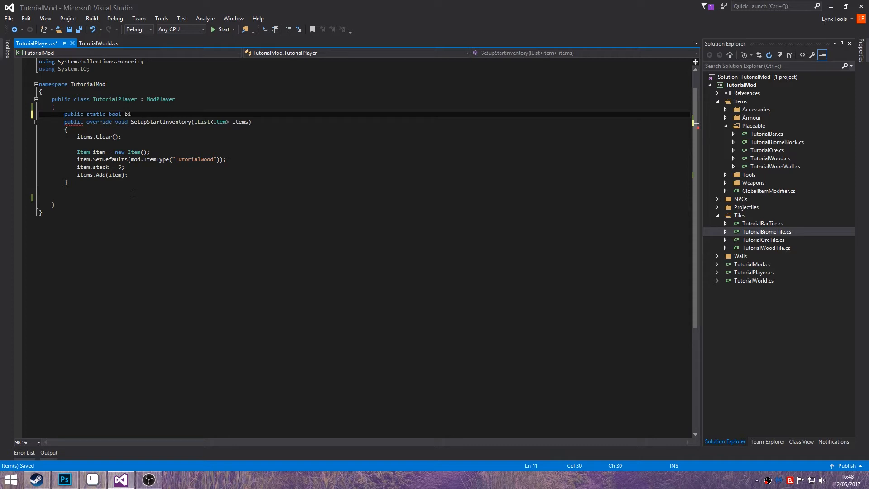
type("oneBiome")
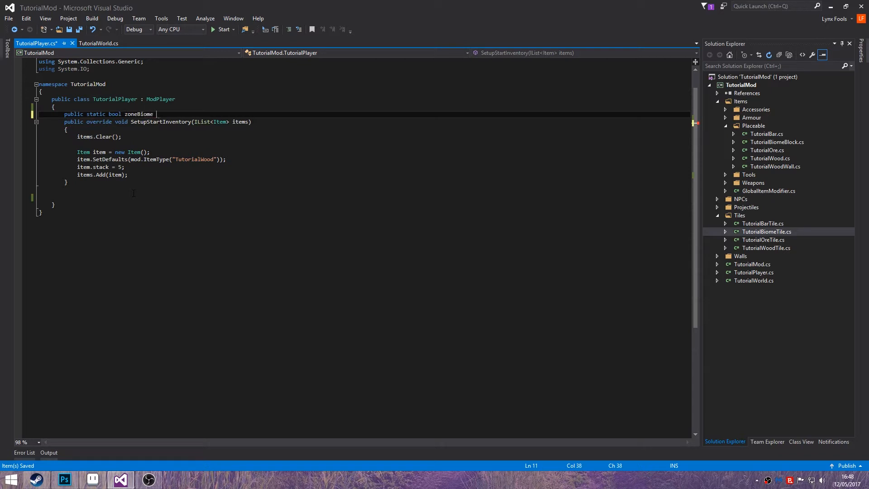
type("= false;")
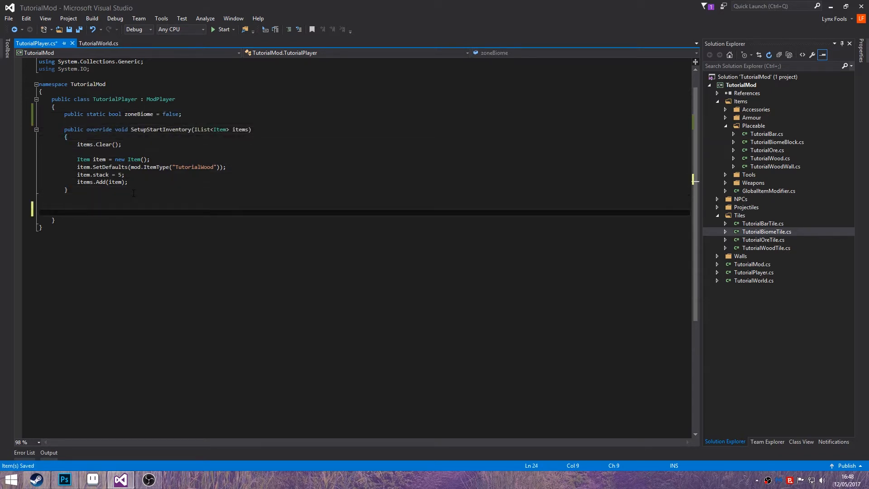
type("public")
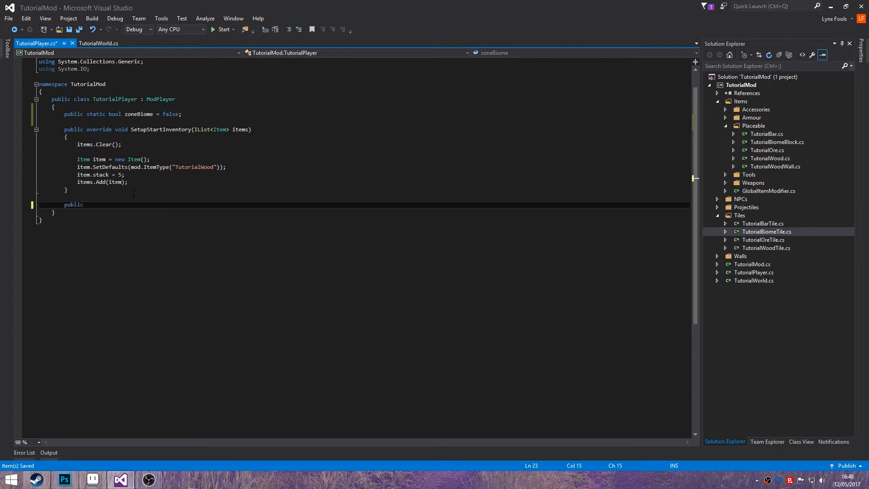
Step: Add an UpdateBiomes override setting zoneBiome when TutorialWorld.biomeTiles exceeds 50
type("override void UpdateBiomes(")
type("zoneBiome")
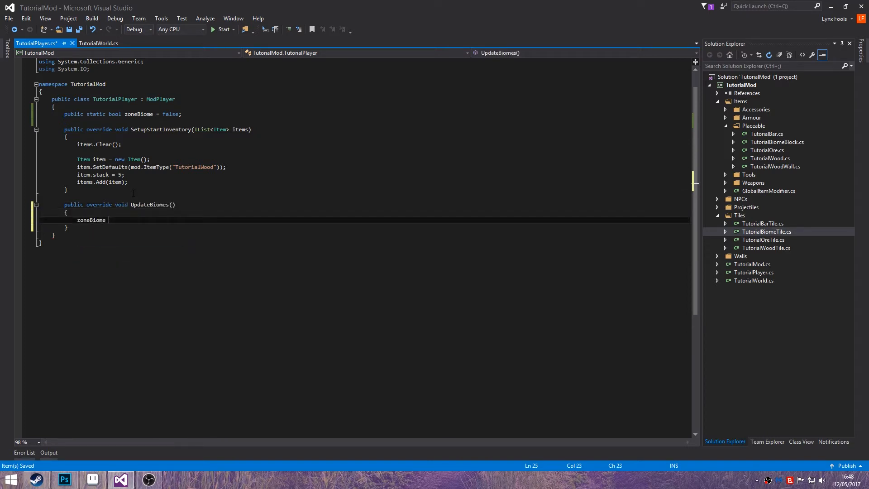
type("= (TutorialWorld.biomeTiles > 5")
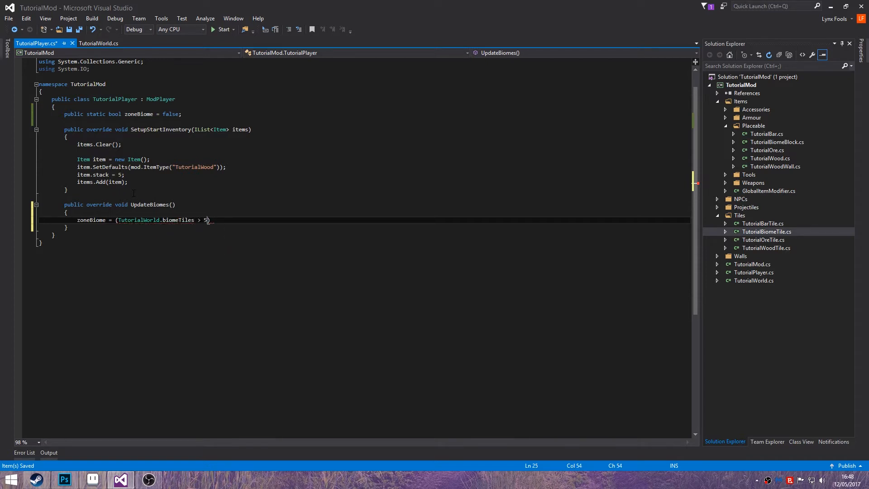
type("0);")
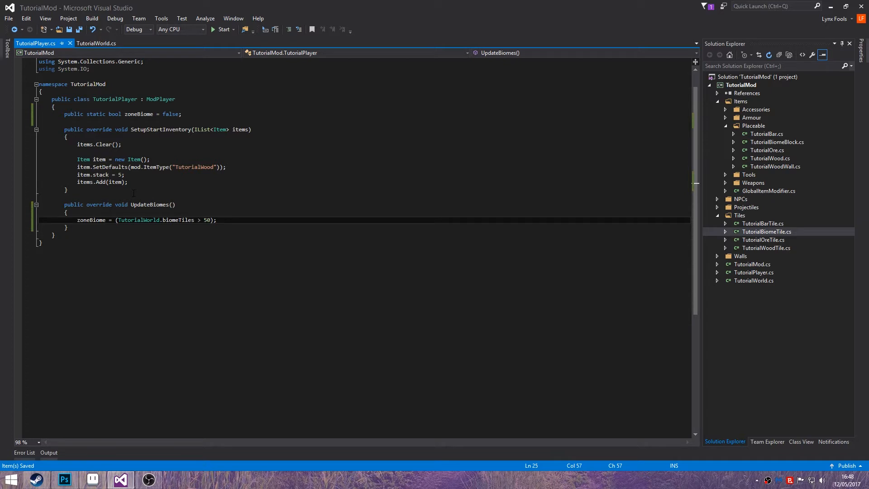
Step: Comment the zoneBiome line: 50 is the minimum tile count to class as a biome
left_click(215, 220)
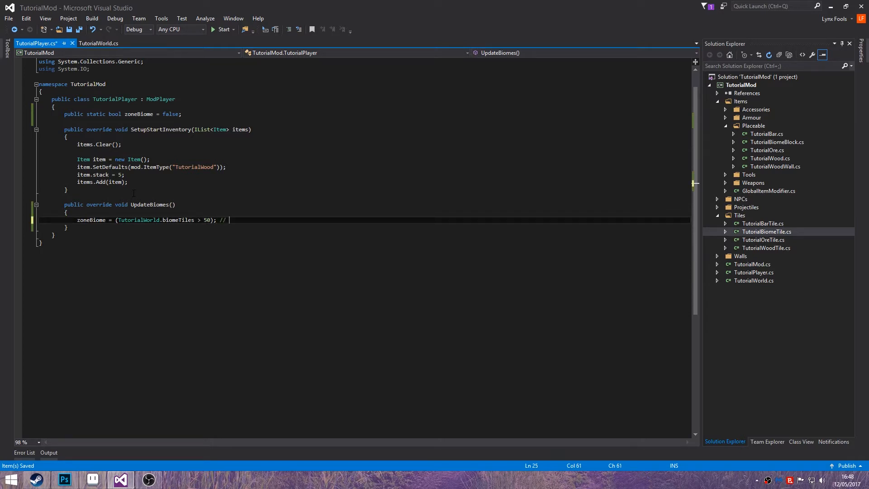
type("Chance 50")
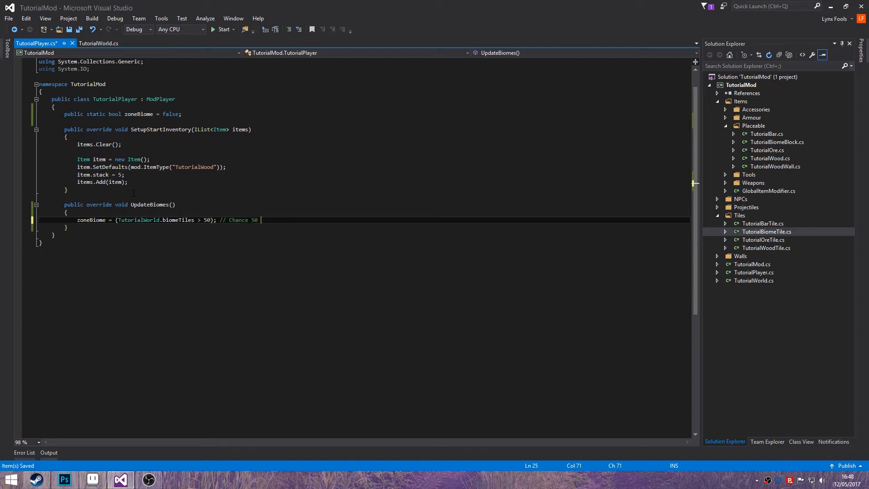
type("to the minimum")
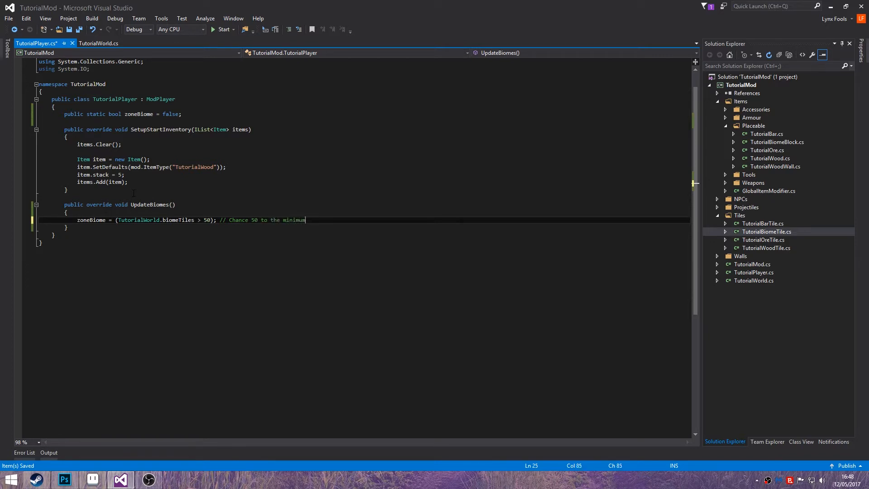
type("number of")
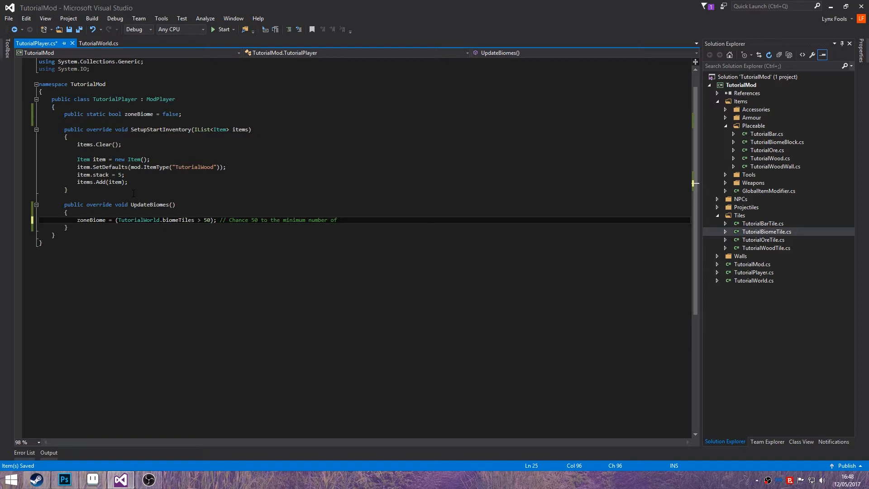
type("tiles that")
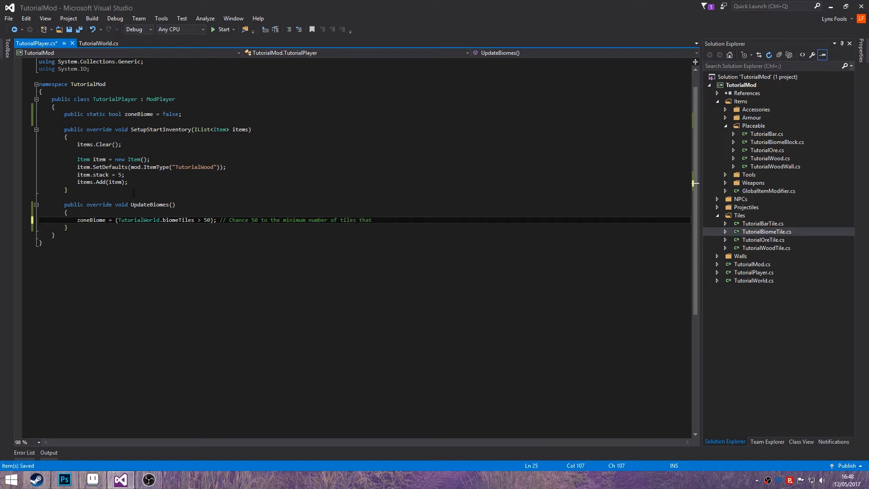
type("need to")
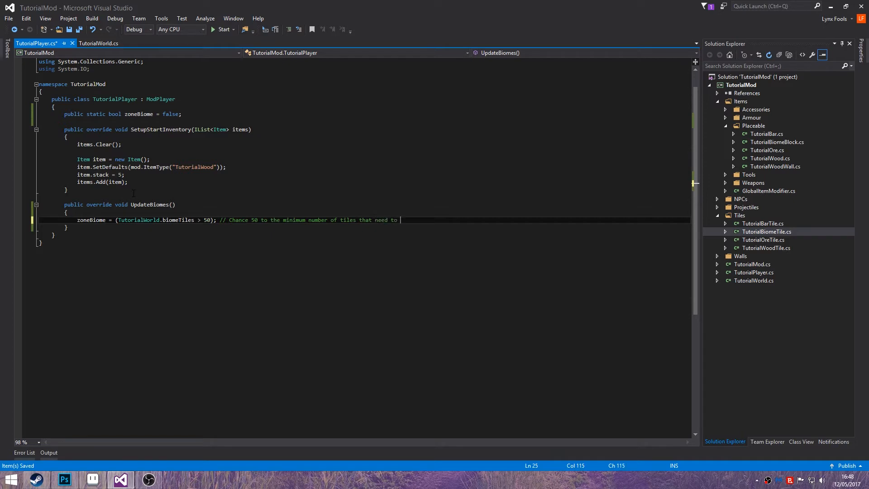
type("be counted")
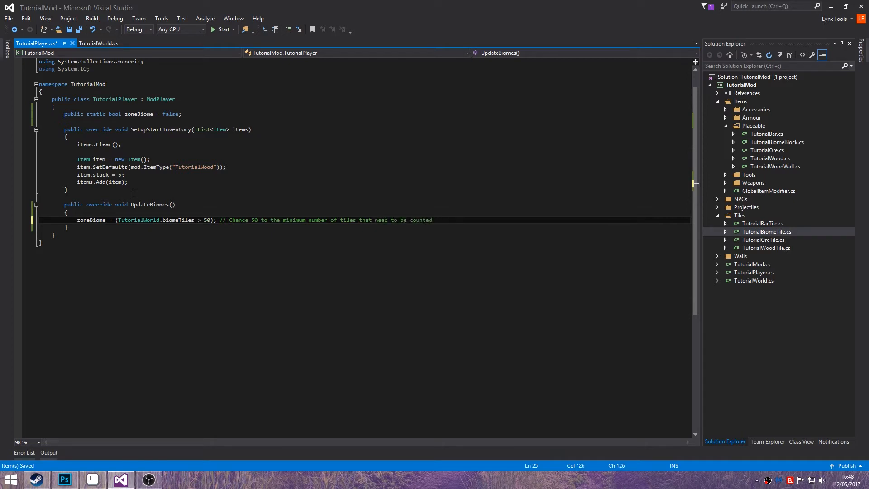
type("before it is ca")
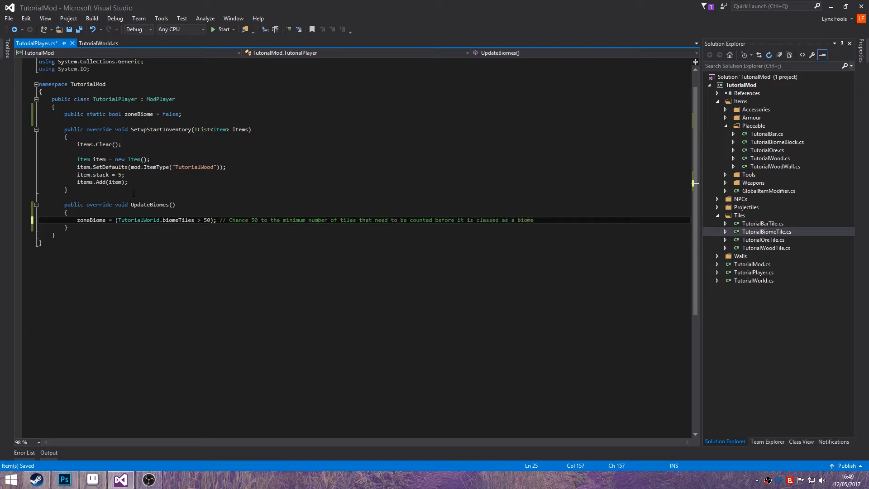
type("public override Custom")
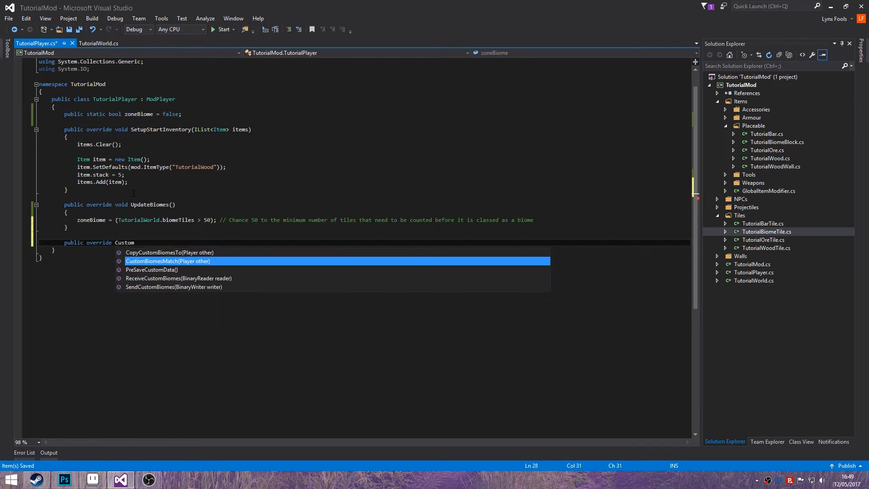
Step: Start a CustomBiomesMatch override getting otherPlayer via GetModPlayer<TutorialPlayer>(mod)
type("BiomesMatch(Player other")
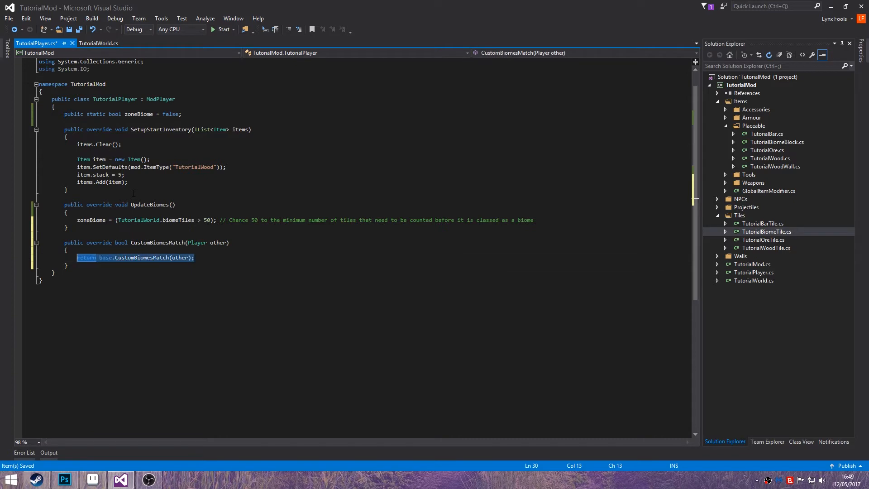
type("TutorialPlayer otherPlayer = other.GetModPlayer<TutorialPlayer>")
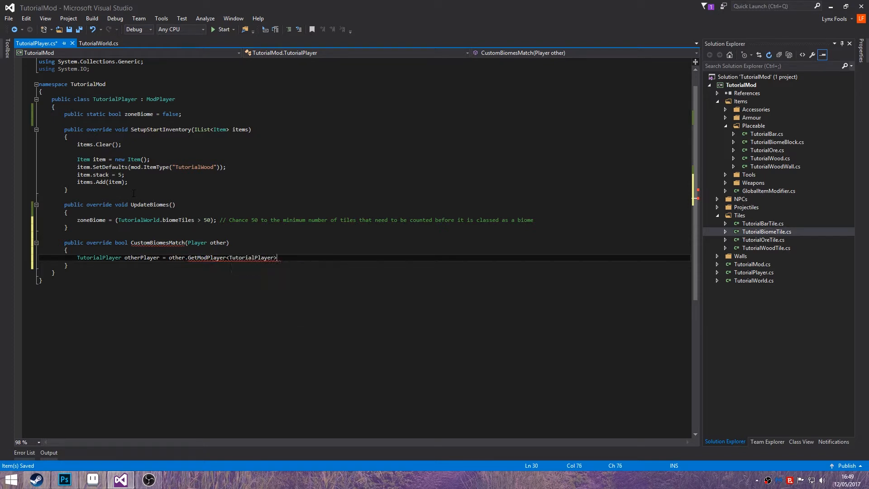
type("(mod);")
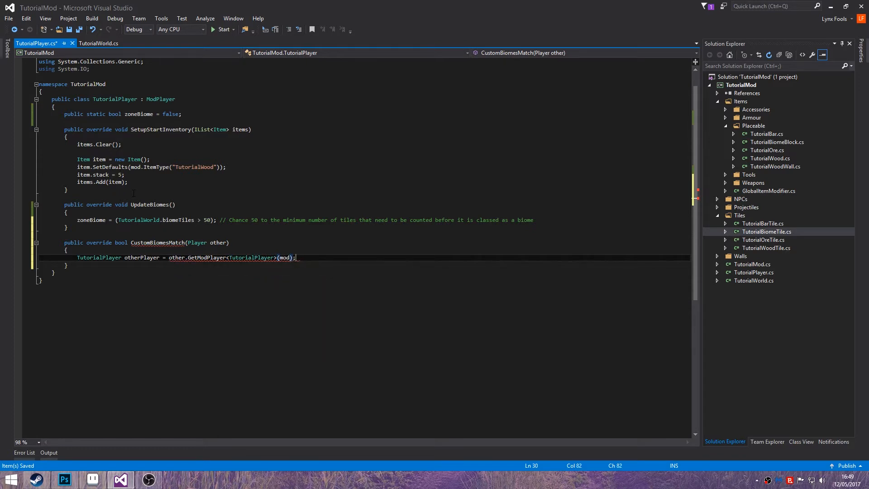
key("Return")
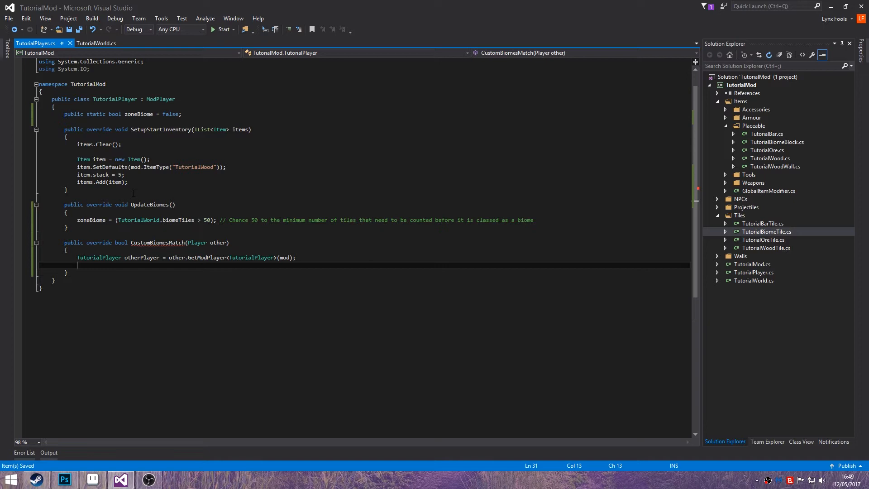
Step: Return zoneBiome == otherPlayer.zoneBiome from CustomBiomesMatch
type("return")
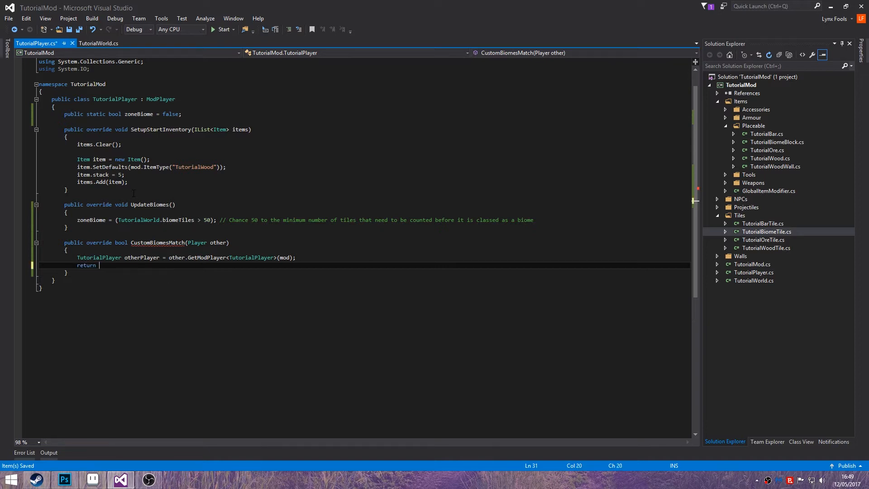
type("zoneBiome")
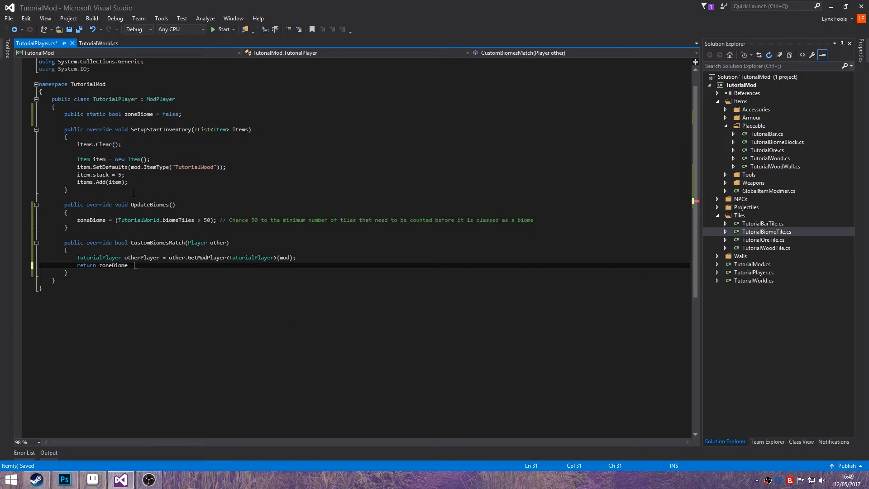
type("=")
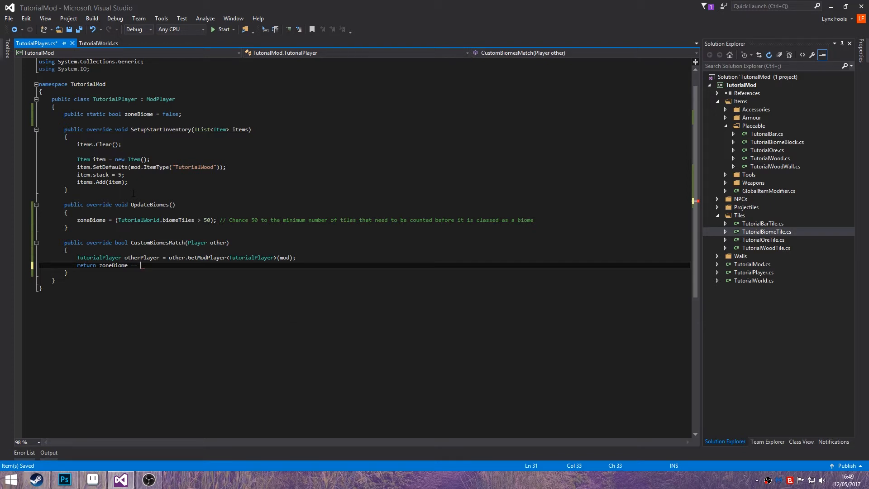
type("otherPlayer.")
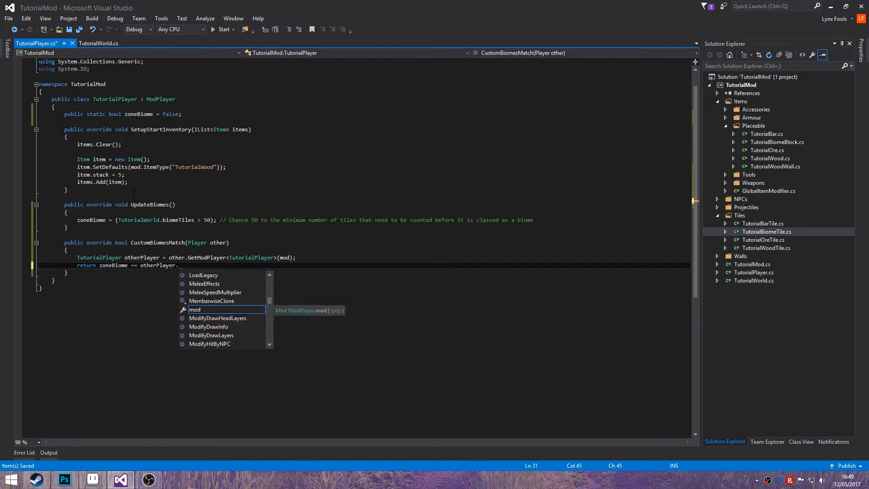
type("zoneBiome;")
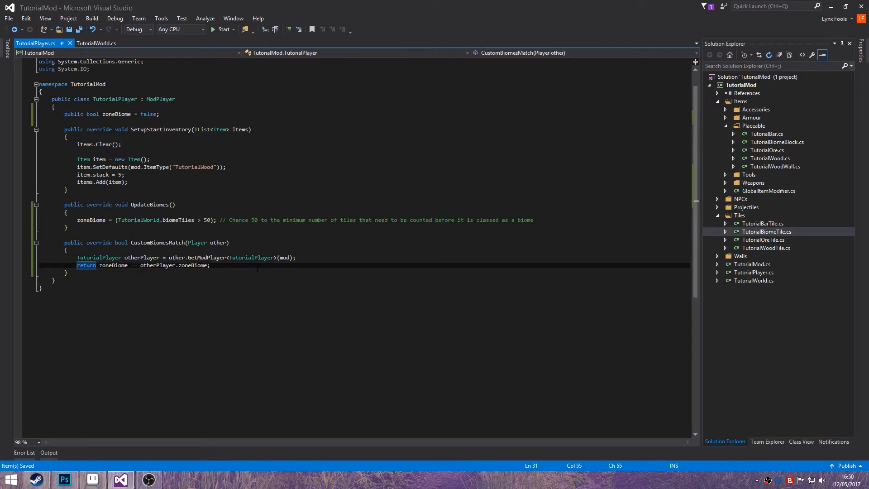
left_click(67, 272)
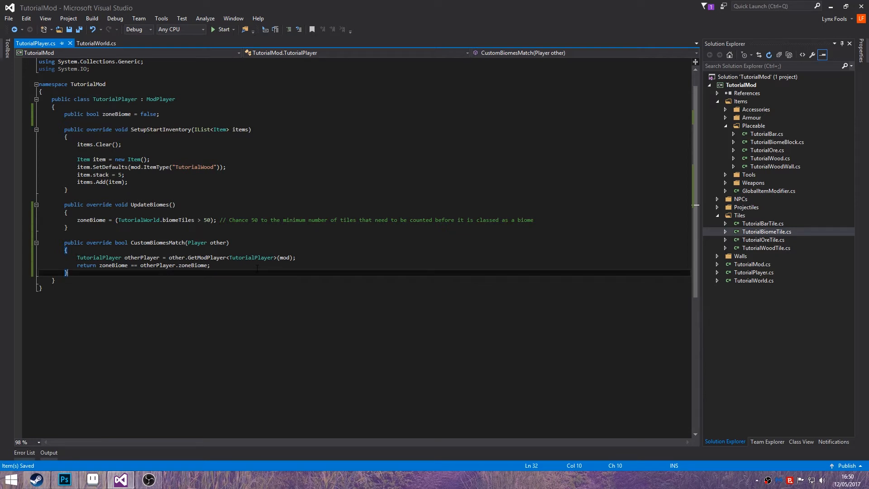
Step: Add a CopyCustomBiomesTo override getting otherPlayer via GetModPlayer<TutorialPlayer>(mod)
type("publ")
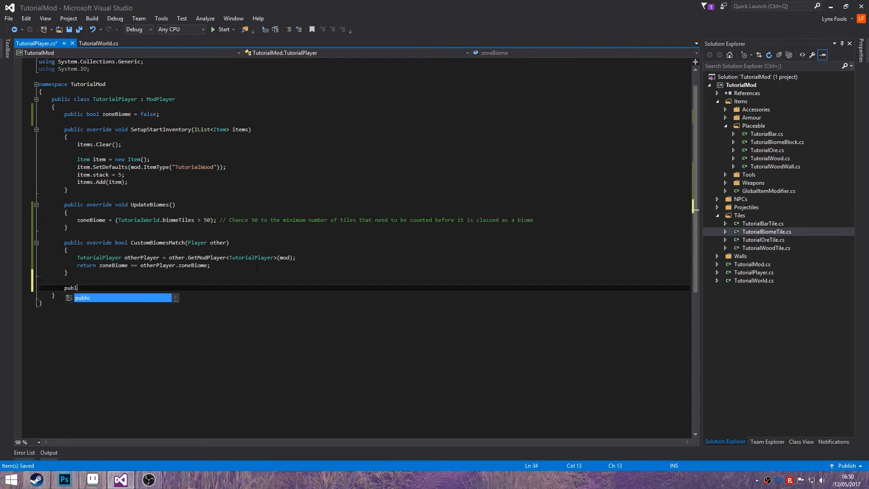
type("override Copy")
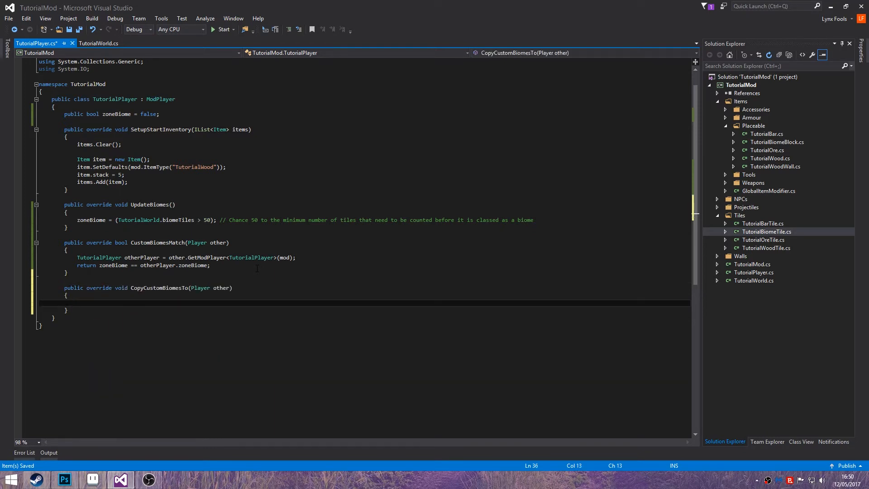
type("Tut")
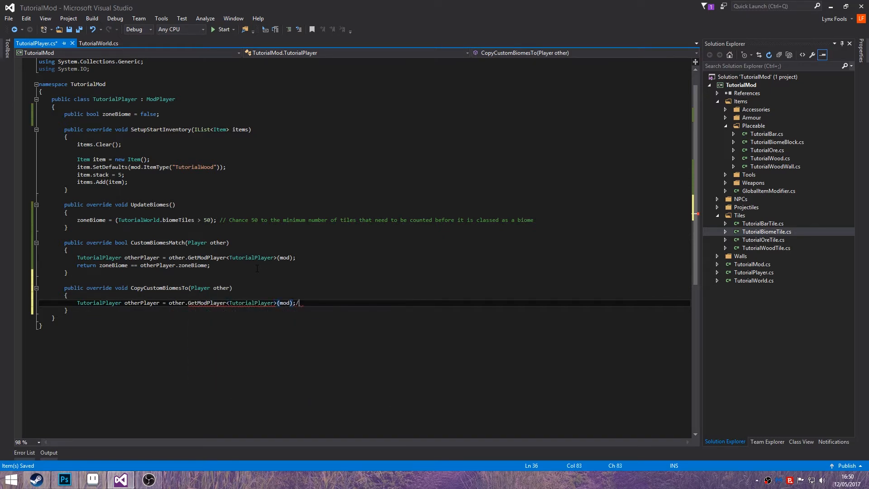
key("Return")
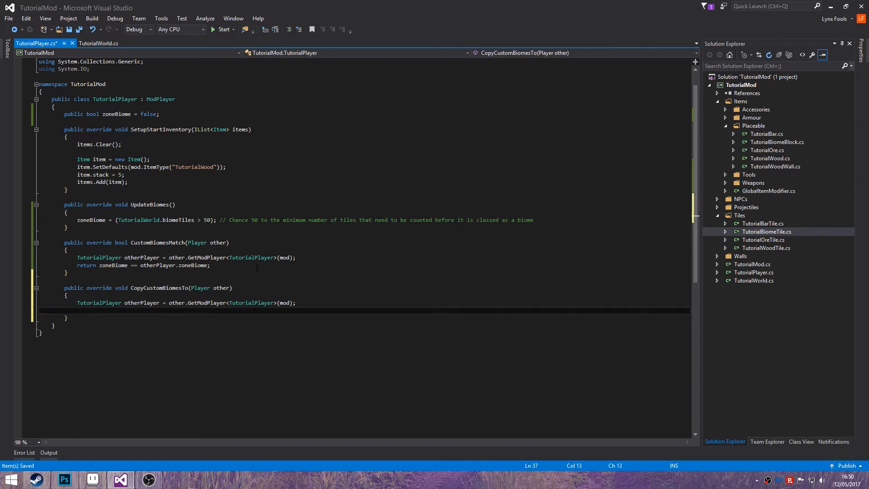
Step: Assign otherPlayer.zoneBiome = zoneBiome inside CopyCustomBiomesTo
type("mod")
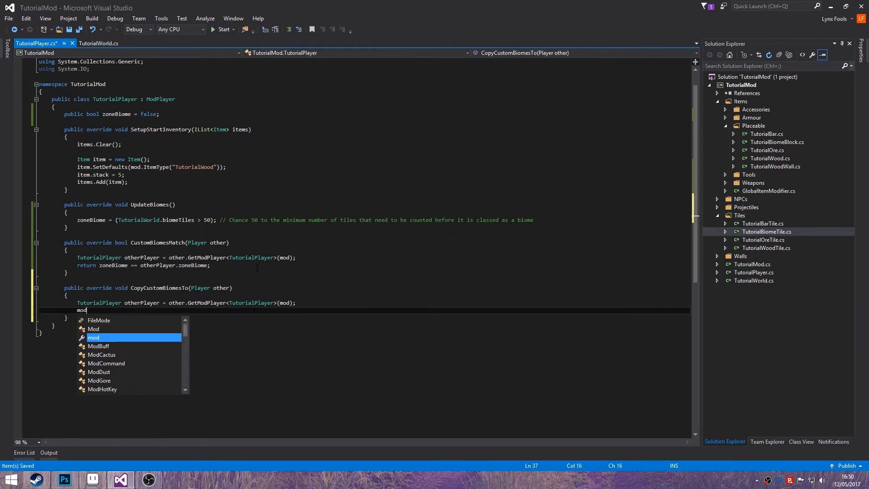
key("Escape")
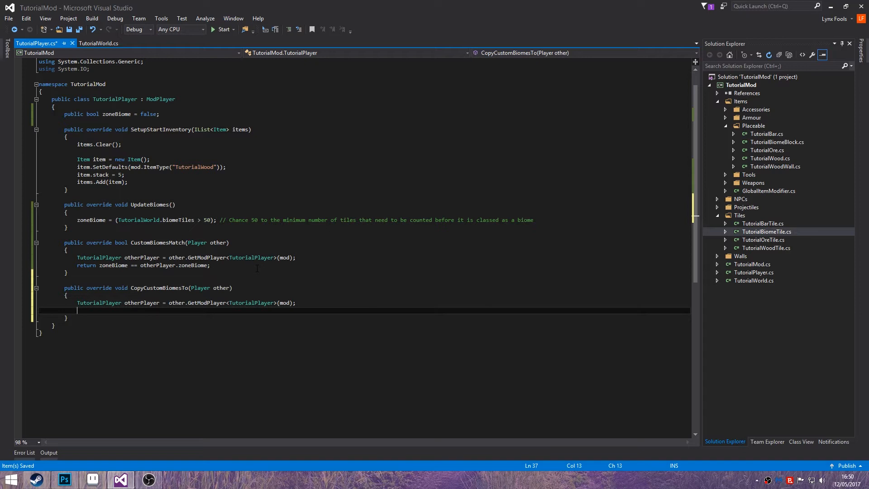
type("otherPlayer")
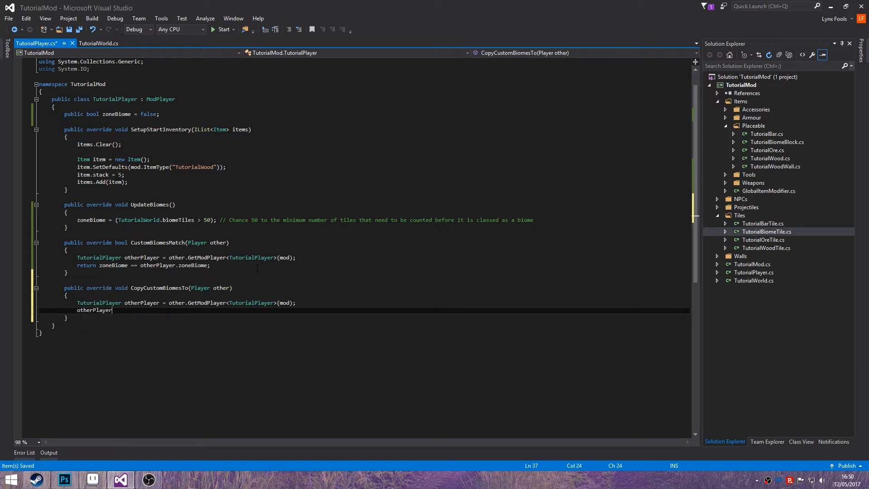
type(".zoneBiome =")
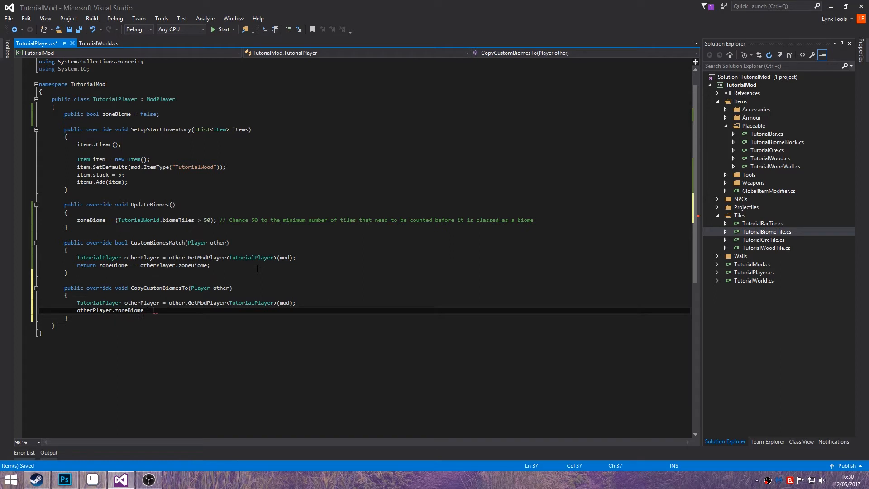
type("zoneBiome")
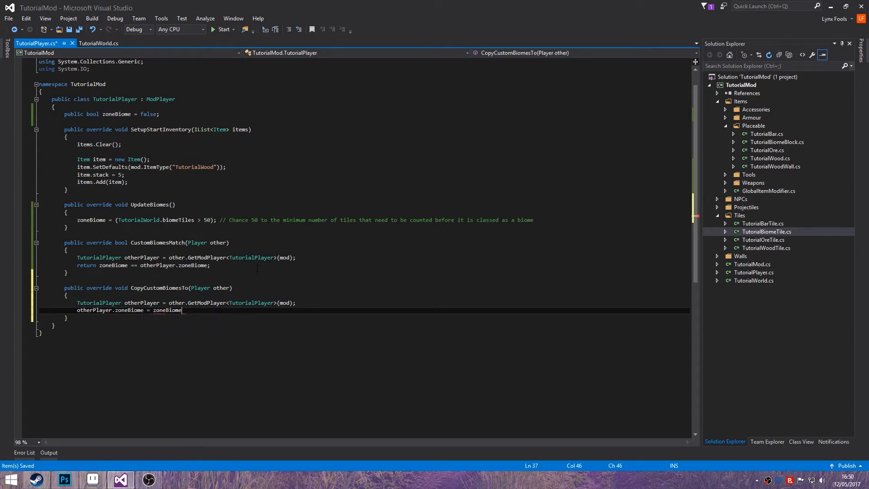
type(";")
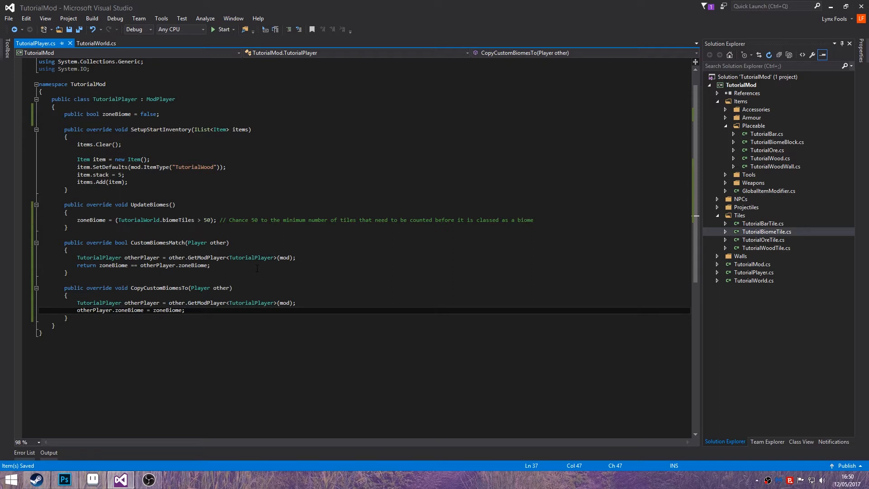
type("pu")
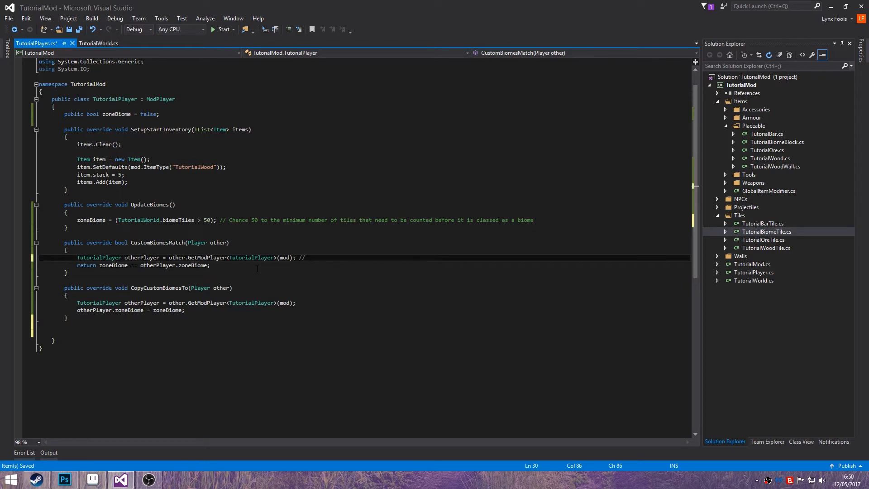
Step: Comment CustomBiomesMatch's GetModPlayer and return lines explaining what each does
type("This")
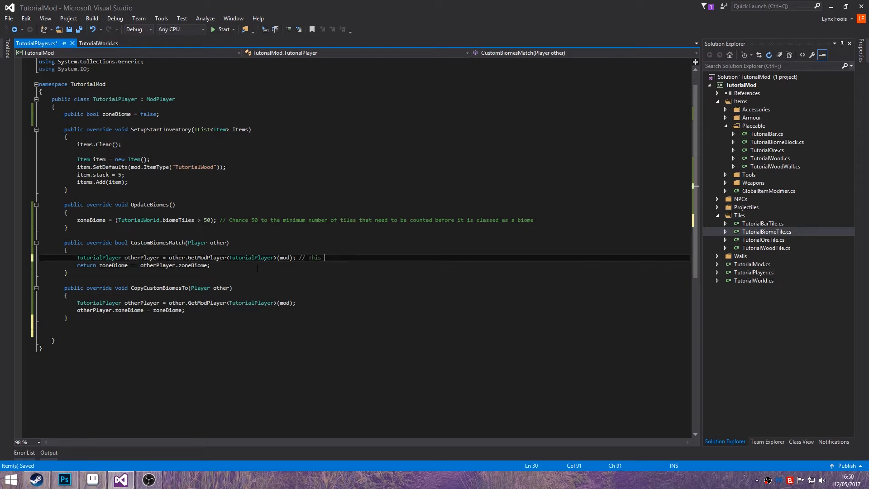
type("will get other players using the")
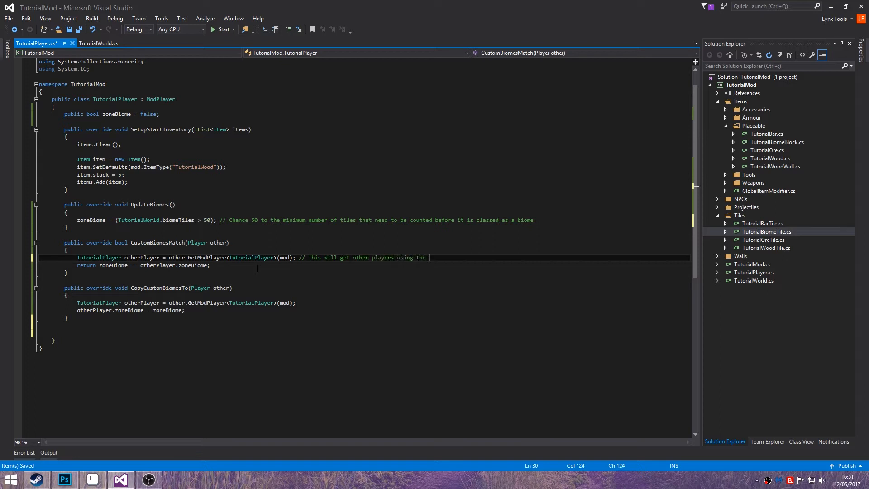
type("TutorialPLa")
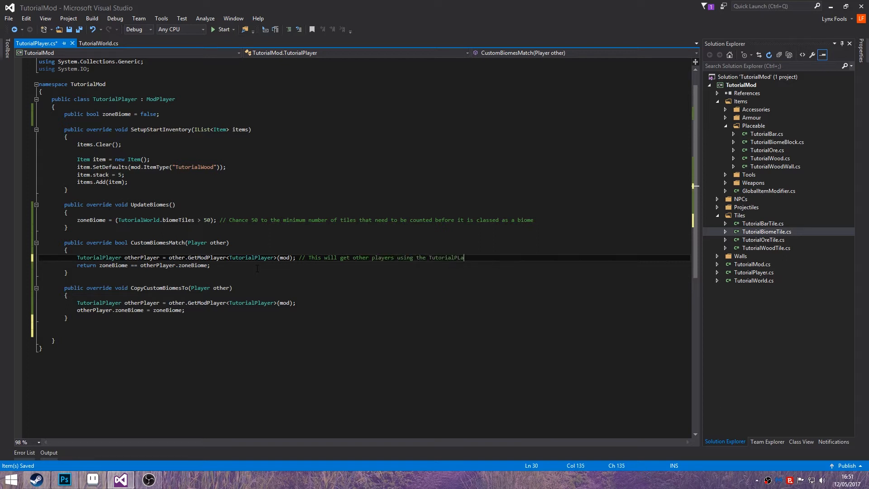
type("yerClass")
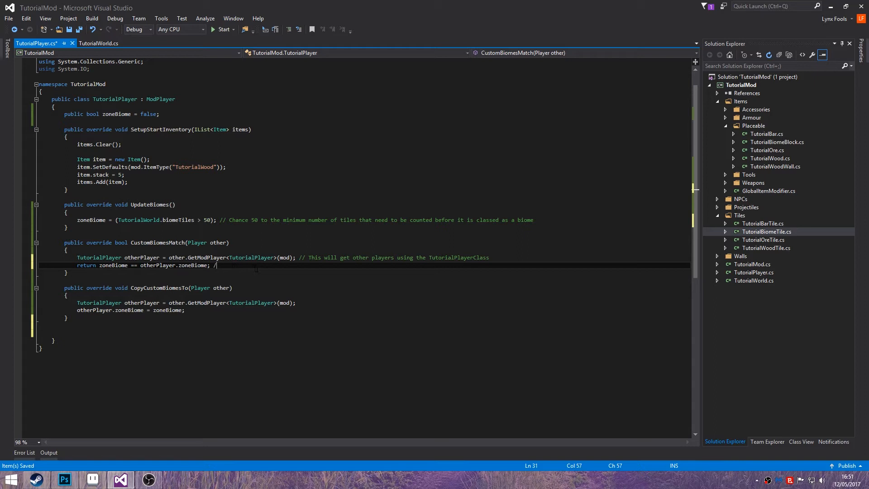
type("/ This will")
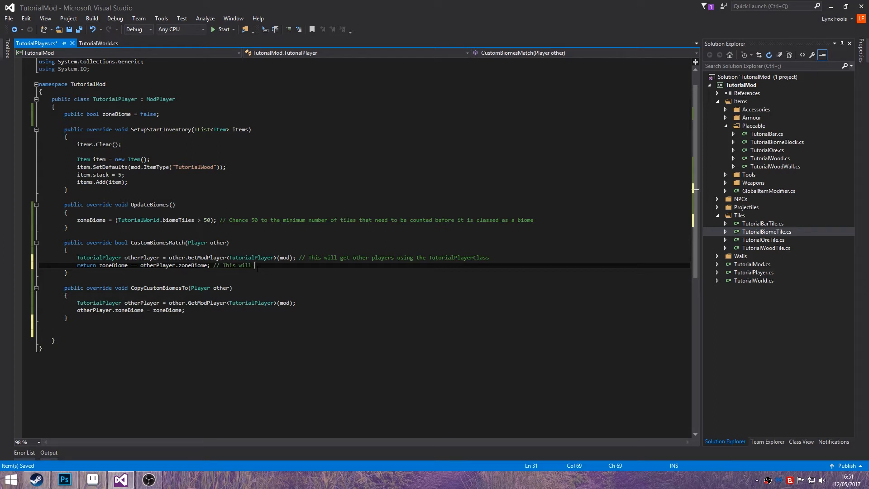
type("set the z")
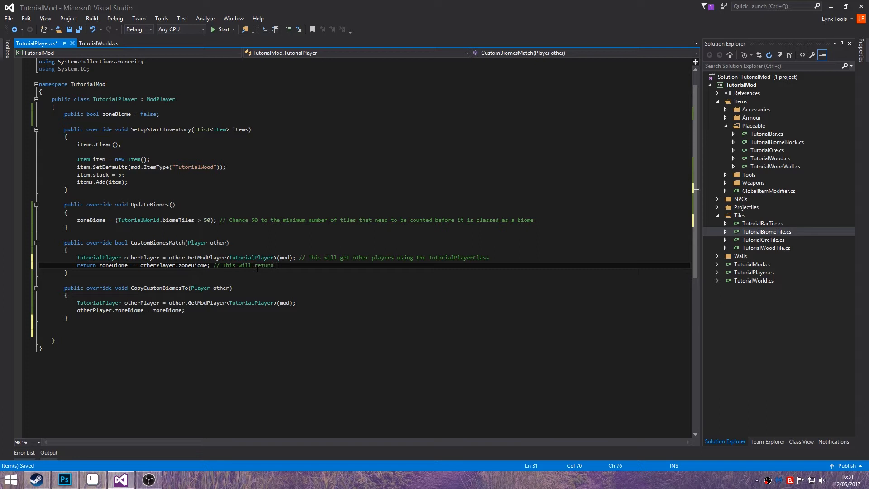
type("true")
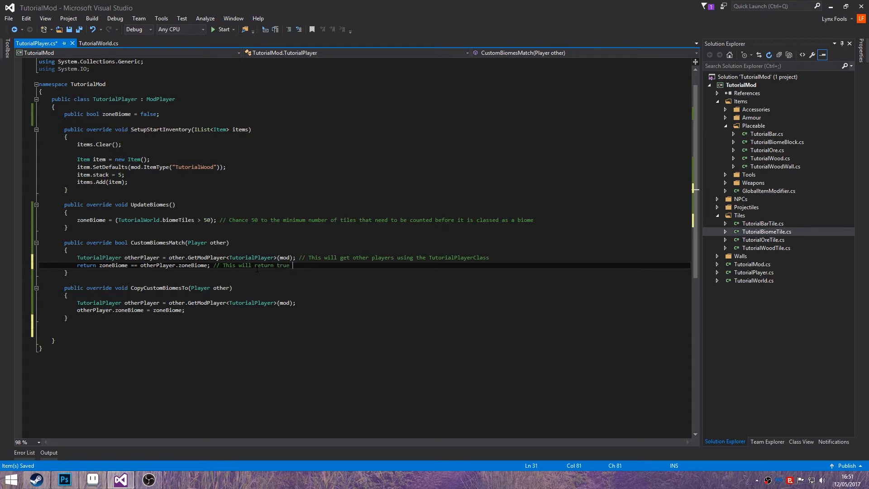
type("or fi")
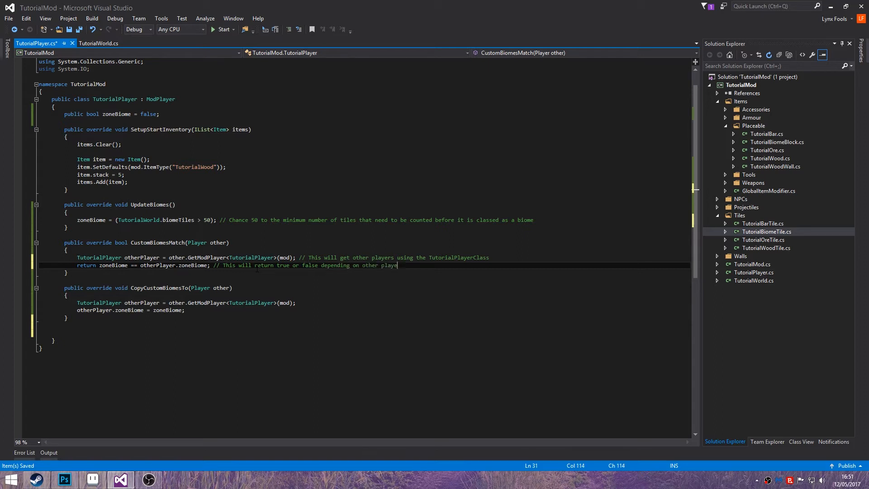
Step: Comment the copy line: "This will set other player's biome to the same as this"
left_click(297, 303)
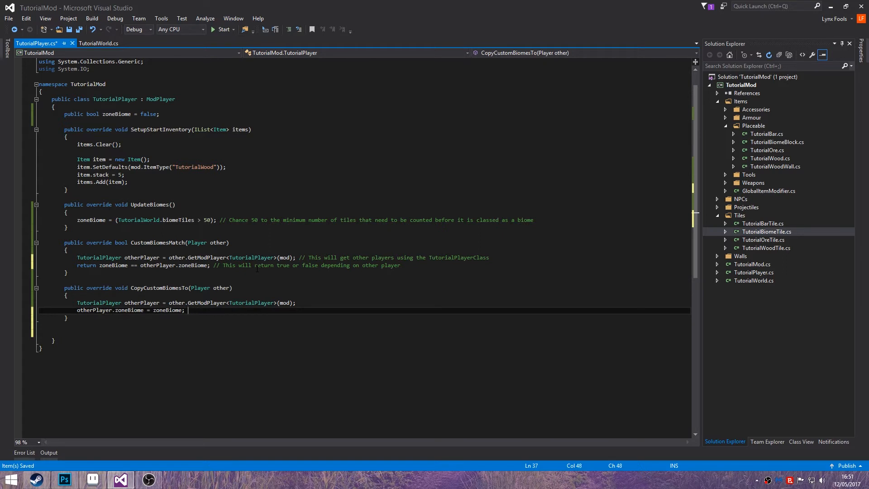
type("// This will")
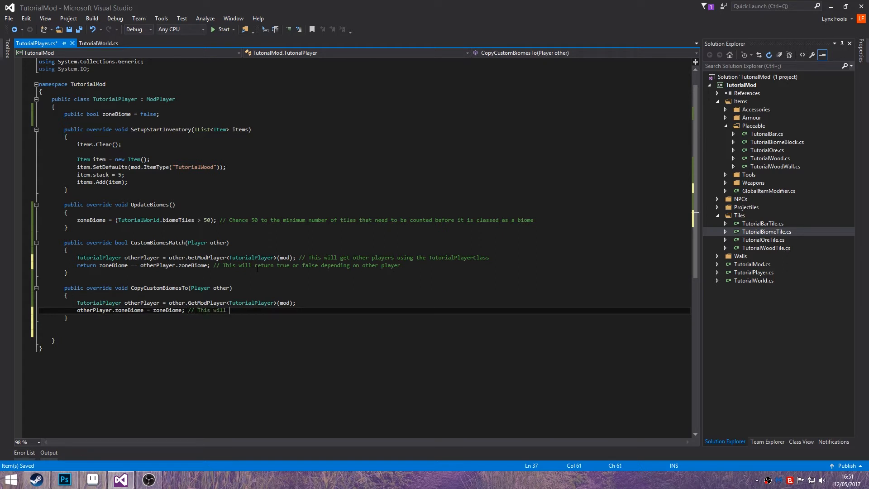
type("set other pla")
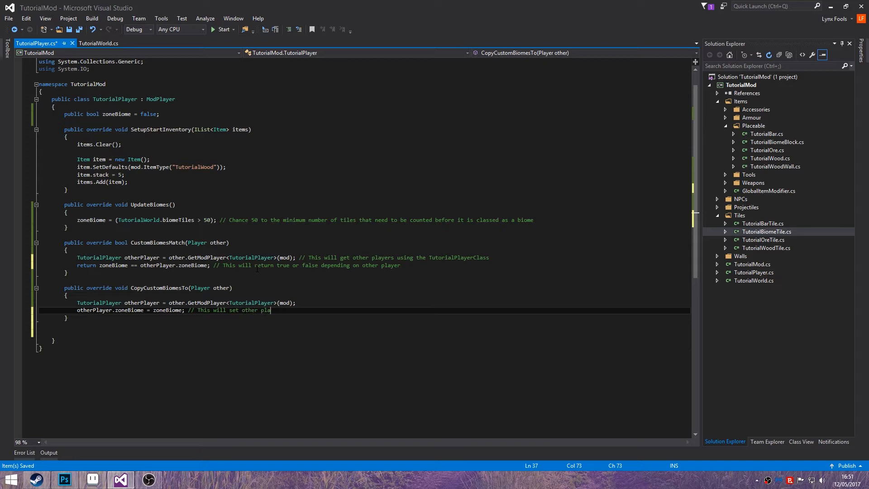
type("yer's biome")
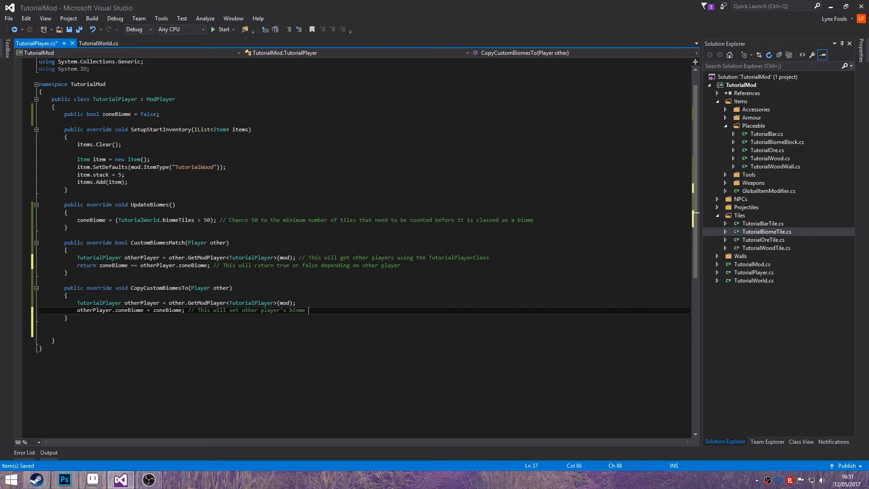
type("to the")
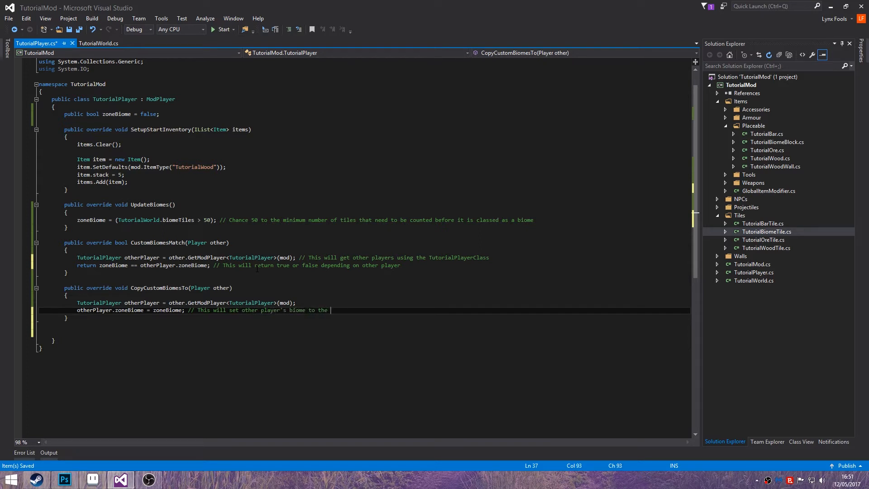
type("same as thisPlayer")
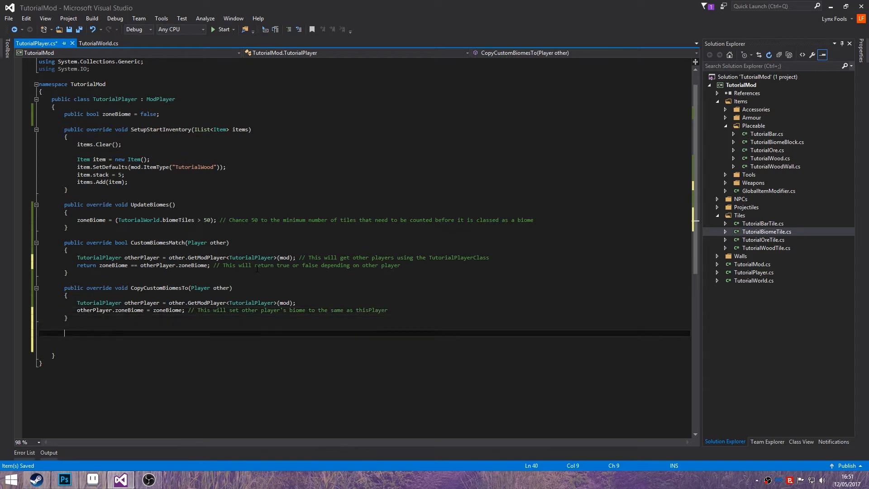
Step: Write a SendCustomBiomes override packing zoneBiome into BitsByte flags[0] and writing flags
type("public override")
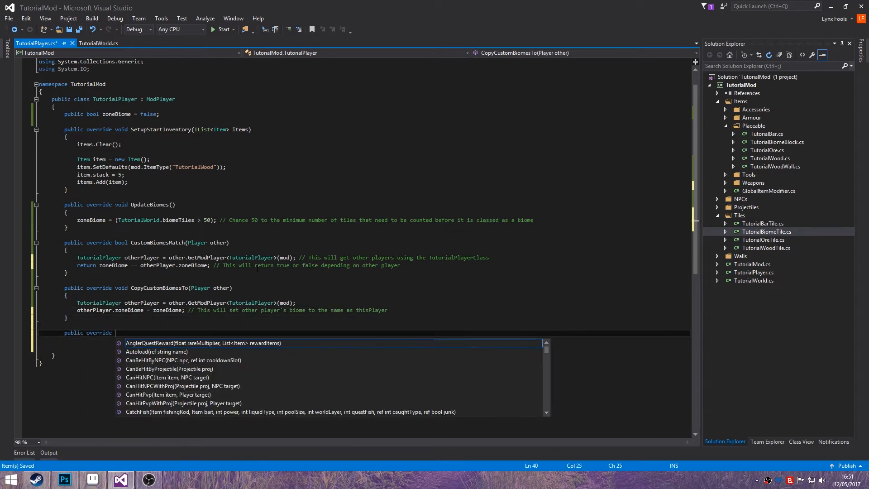
type("SendCustomBiomes(BinaryWriter writer")
type("BitsByte")
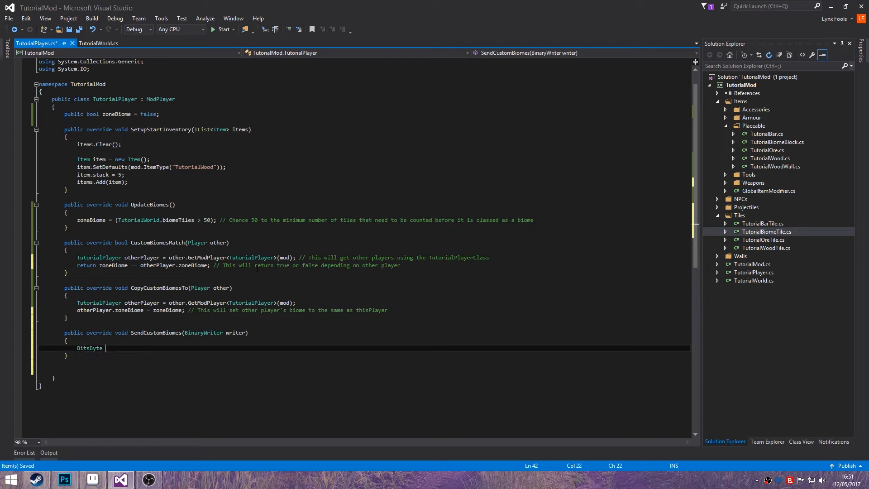
type("flags = new BitsByte();")
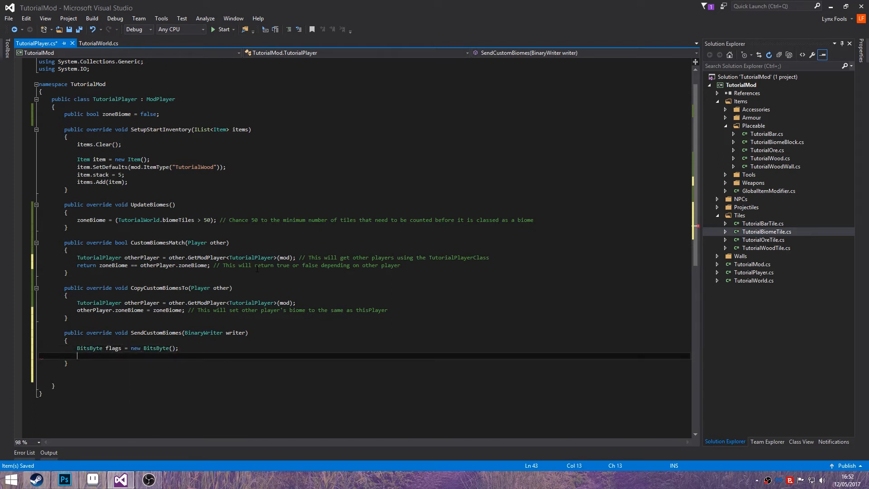
type("flags[0]")
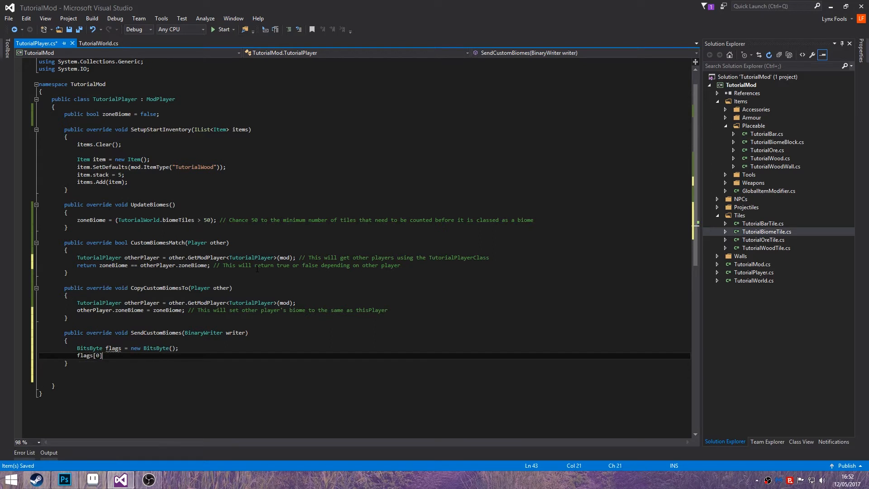
type("= zoneBiome;")
type("writer.Write(")
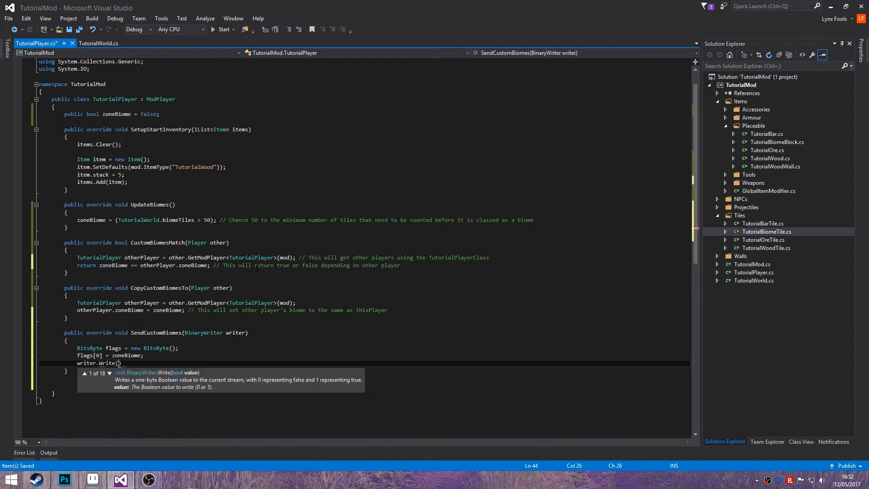
type("flags);")
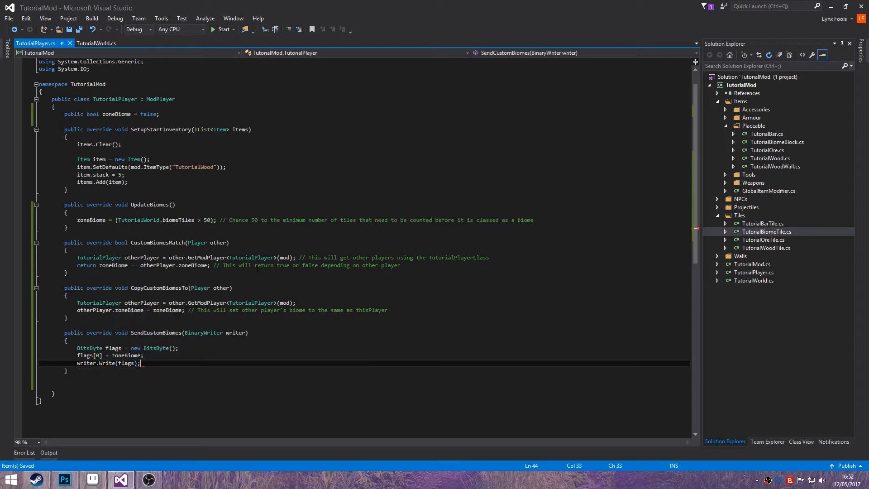
type("public override void ReceiveCustomBiomes(BinaryReader reader)")
type("BitsByte")
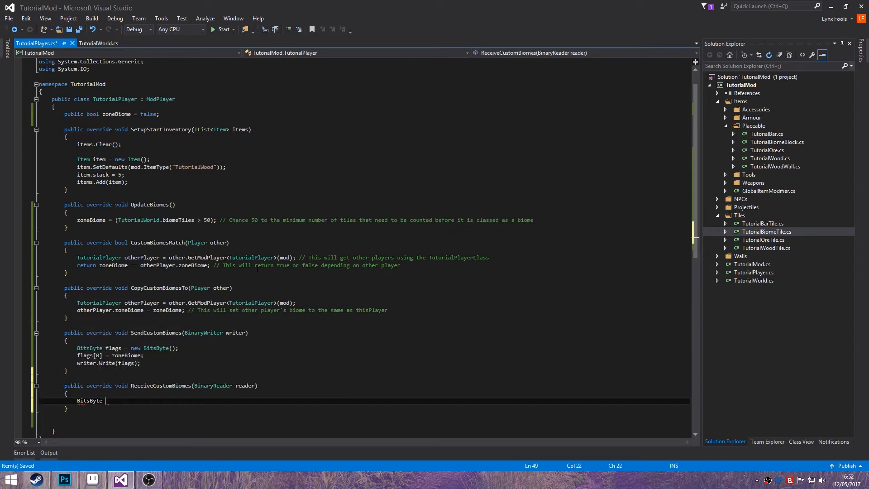
Step: Set flags = reader.ReadByte() and zoneBiome = flags[0], then begin an UpdateBiomeVisuals override
type("flags = reader.r")
type("zoneBiome")
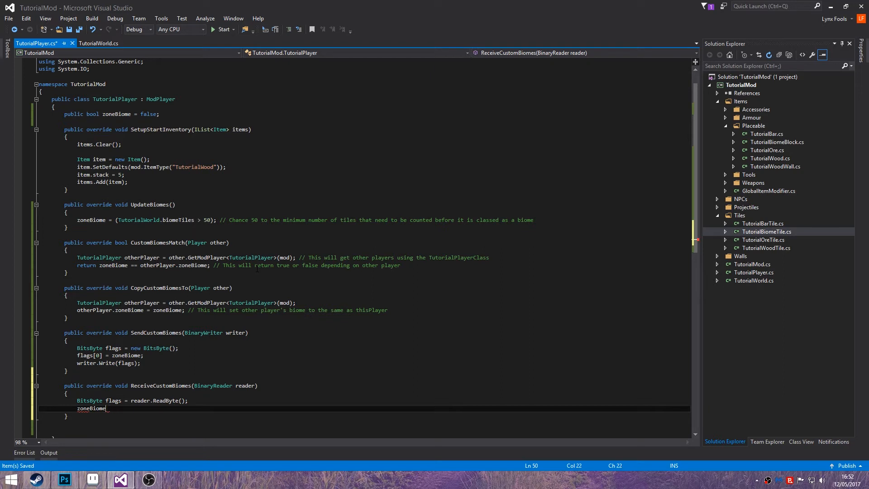
type("= flags[]")
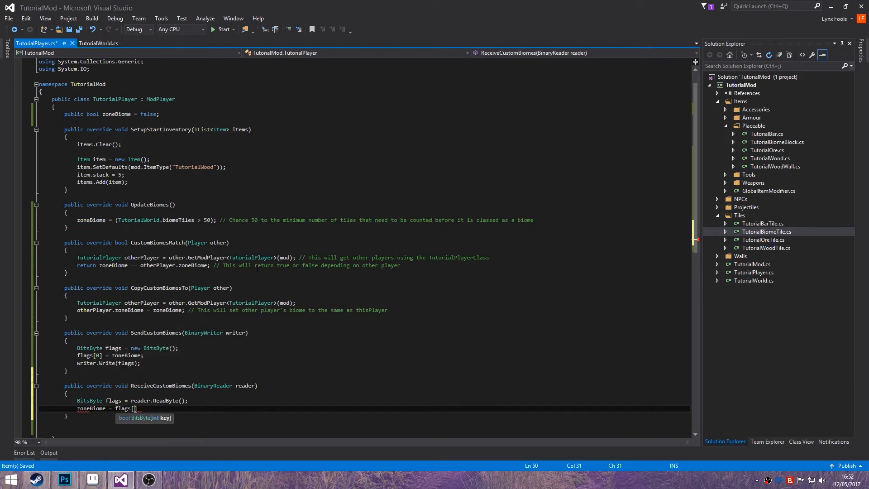
type("0];")
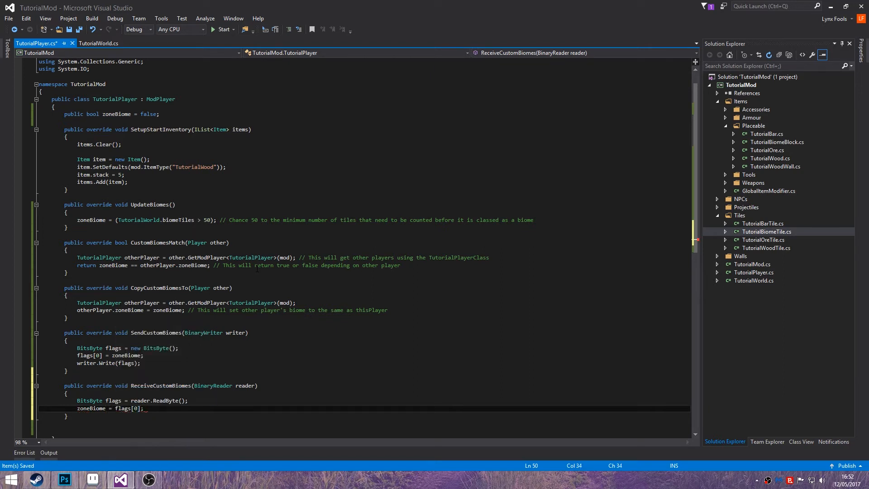
type("pu")
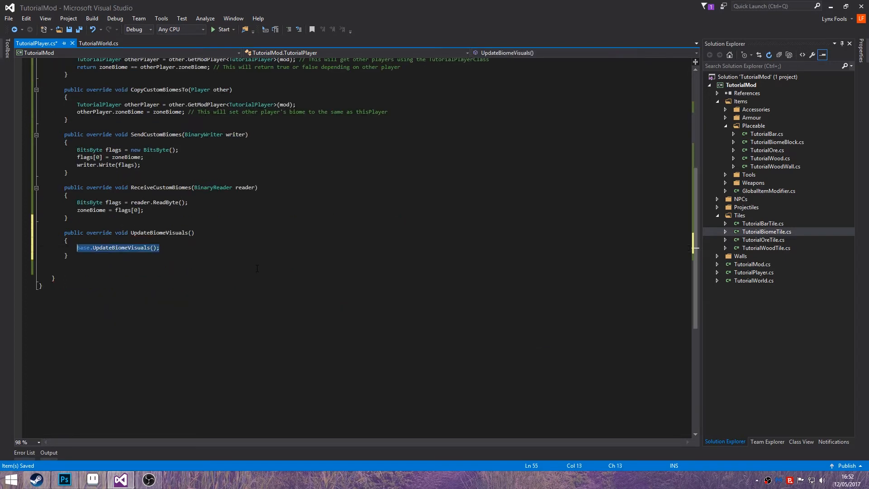
Step: Remove base.UpdateBiomeVisuals() to leave an empty body and start another public override
key("Delete")
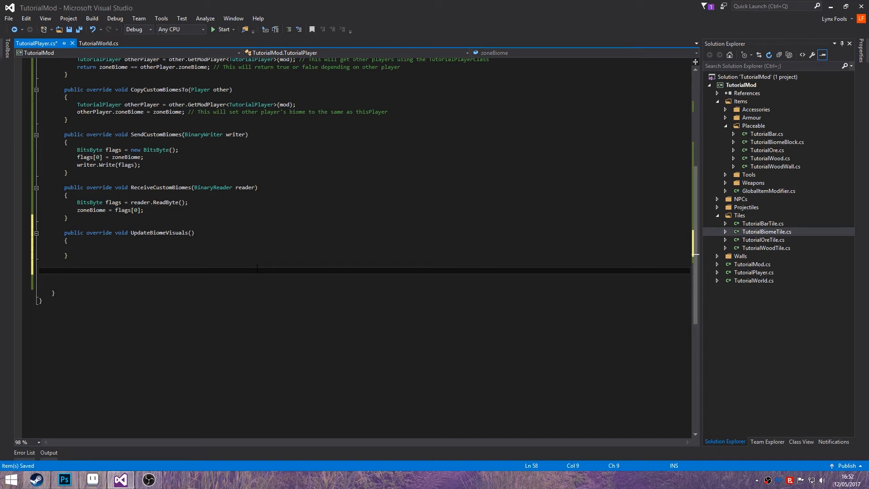
type("public")
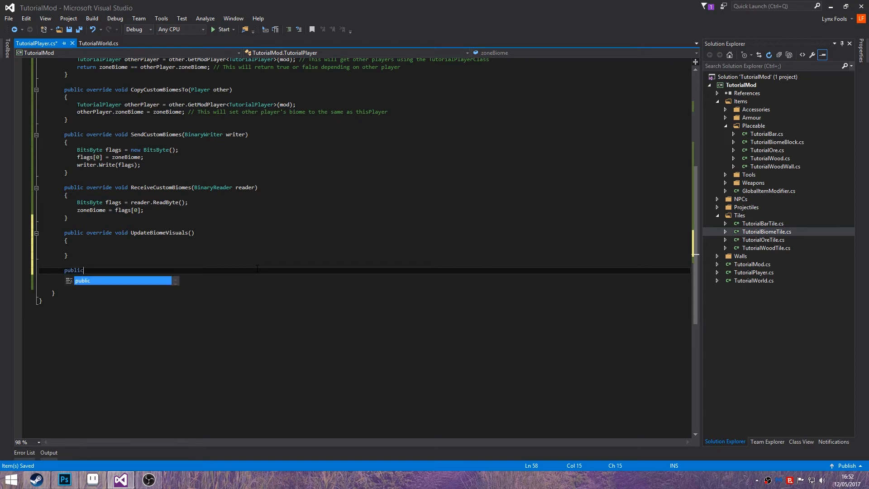
type("override GetM")
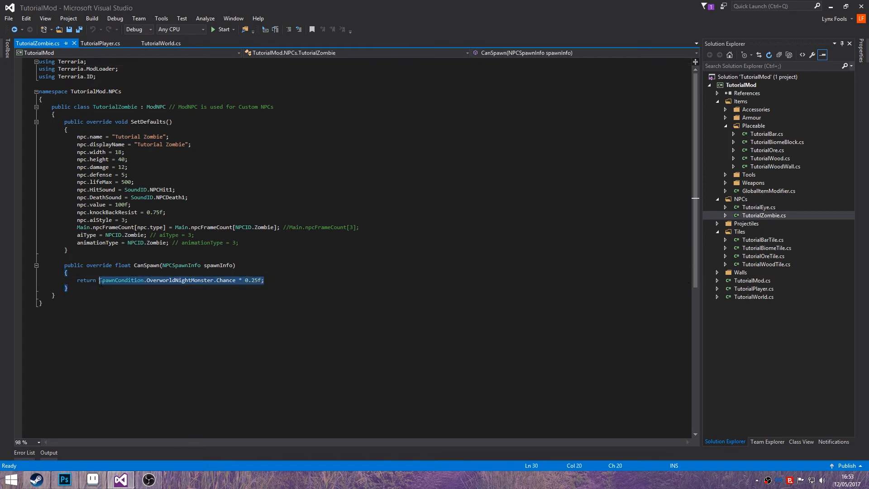
Step: Make CanSpawn return 'TutorialWorld.biomeTiles > 50 ? 100f : 0f'
key("Delete")
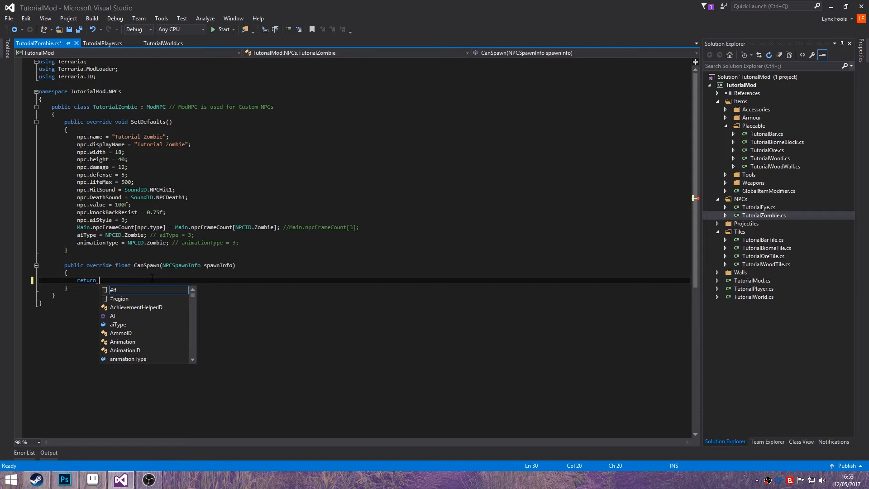
key("Escape")
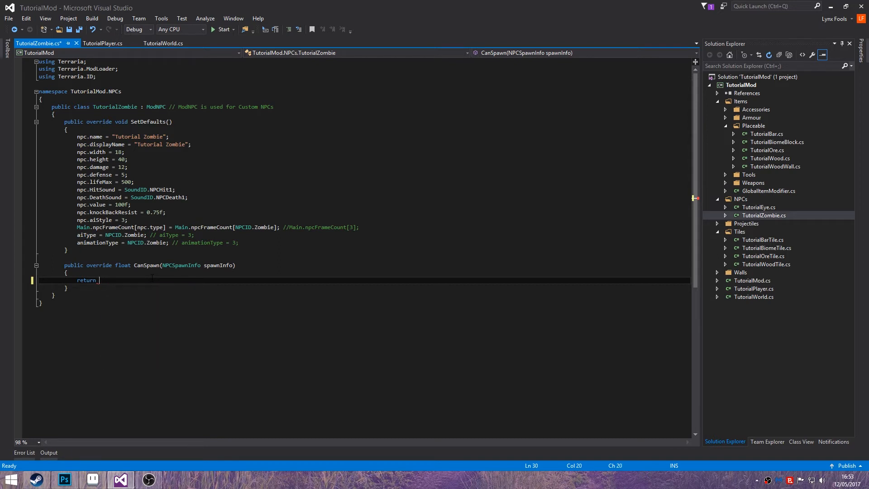
type("TutorialWorld.biomeTiles <")
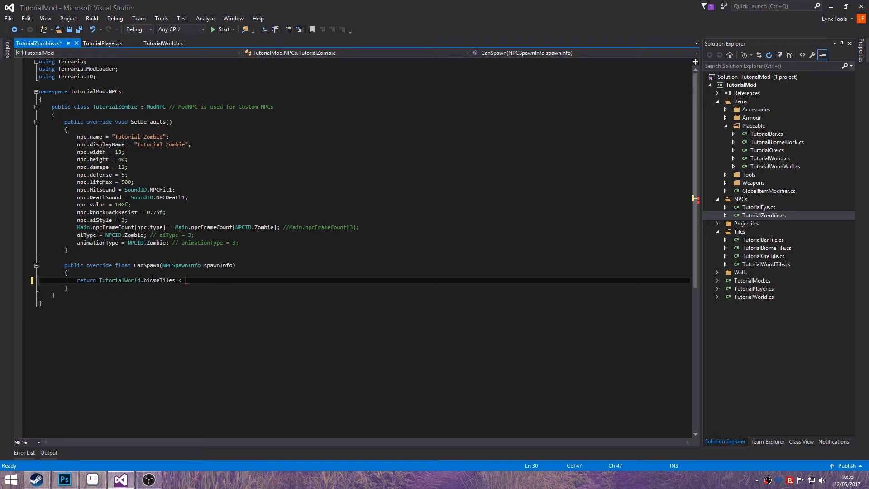
type("> 50 ? 100f : 0f;")
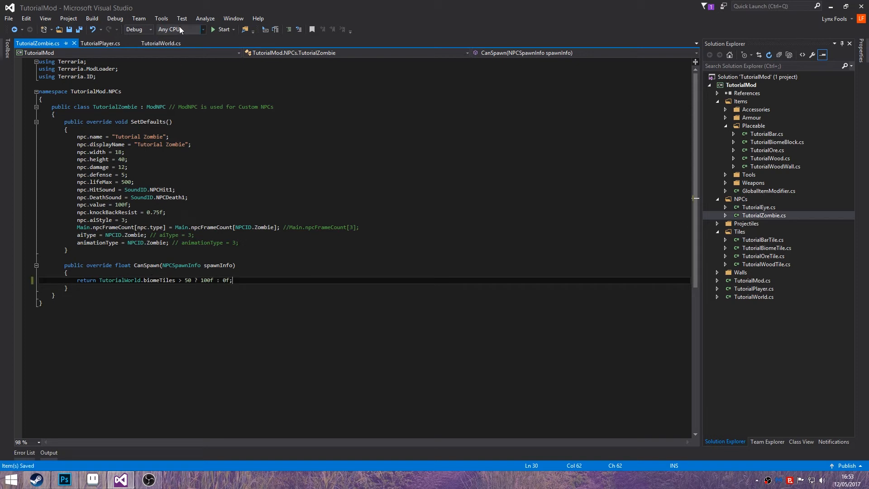
double_click(86, 280)
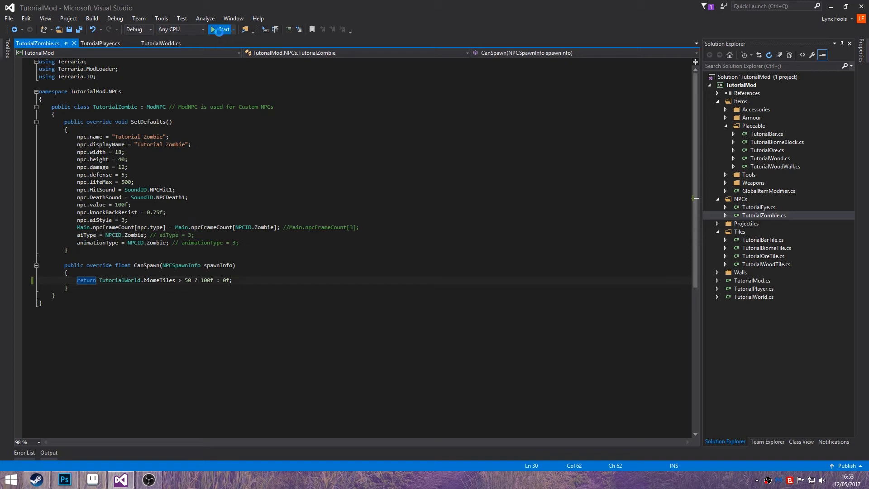
Step: Build the Tutorial mod with Start and launch Terraria under the debugger
left_click(222, 29)
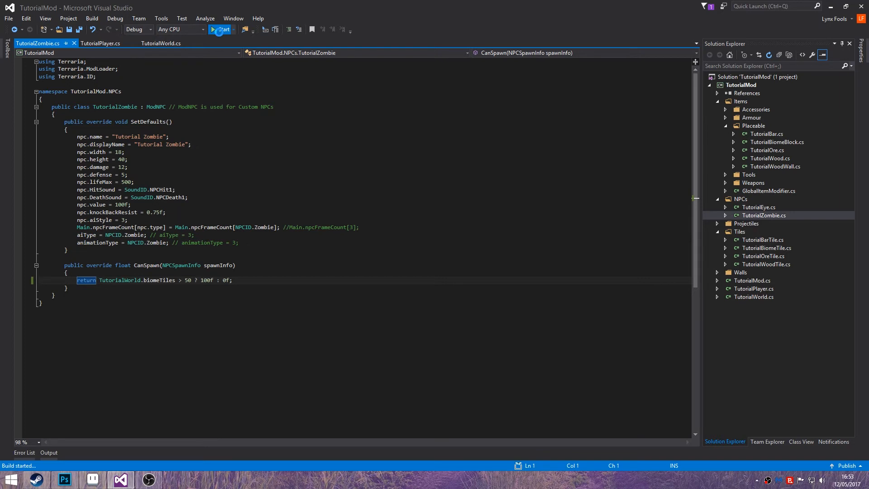
left_click(220, 29)
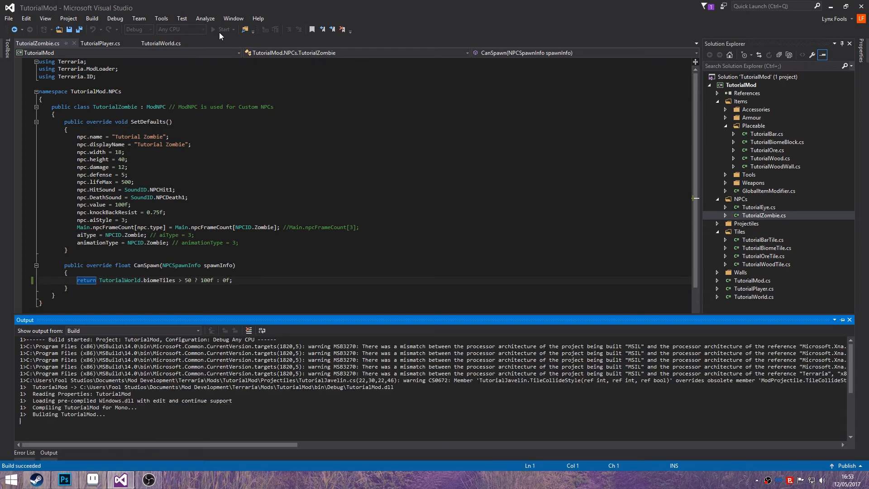
left_click(220, 30)
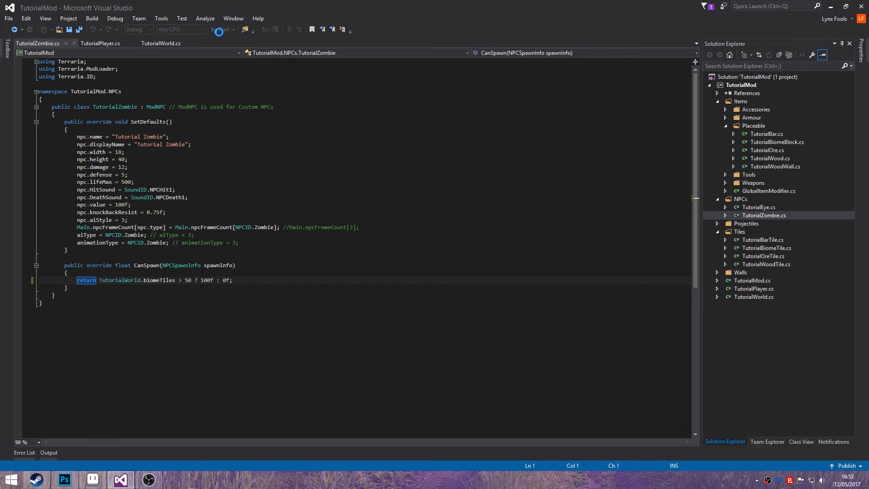
left_click(213, 29)
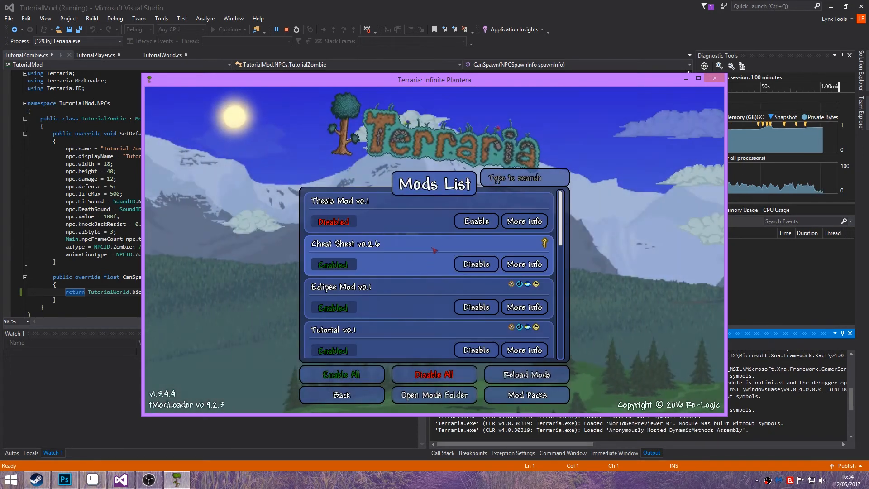
Step: From Single Player, create a Normal-difficulty world named TutorialWorldV2
scroll("down", 3)
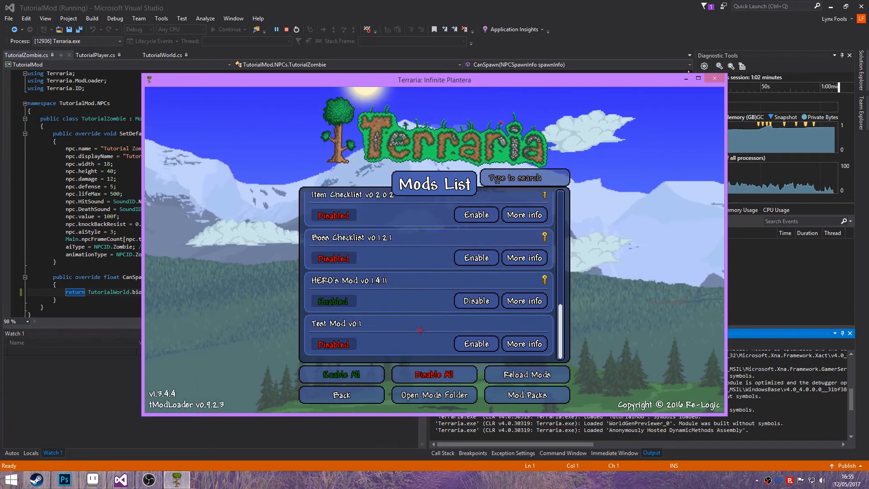
left_click(341, 395)
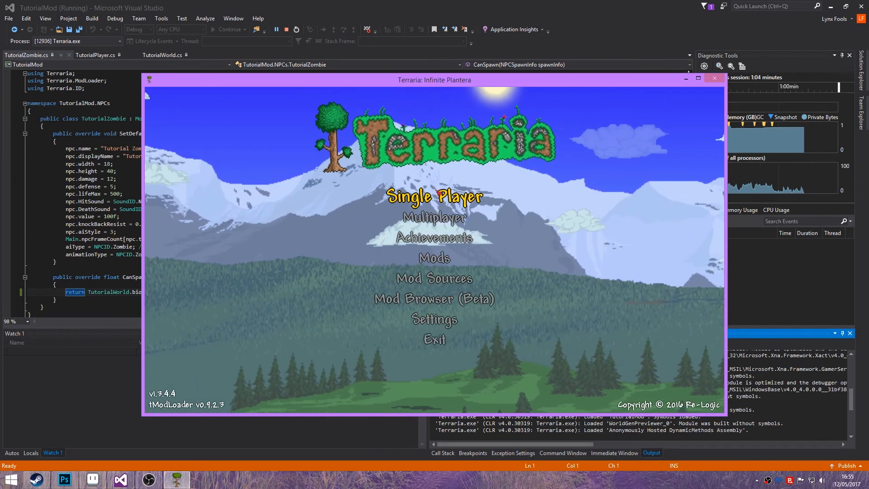
left_click(434, 196)
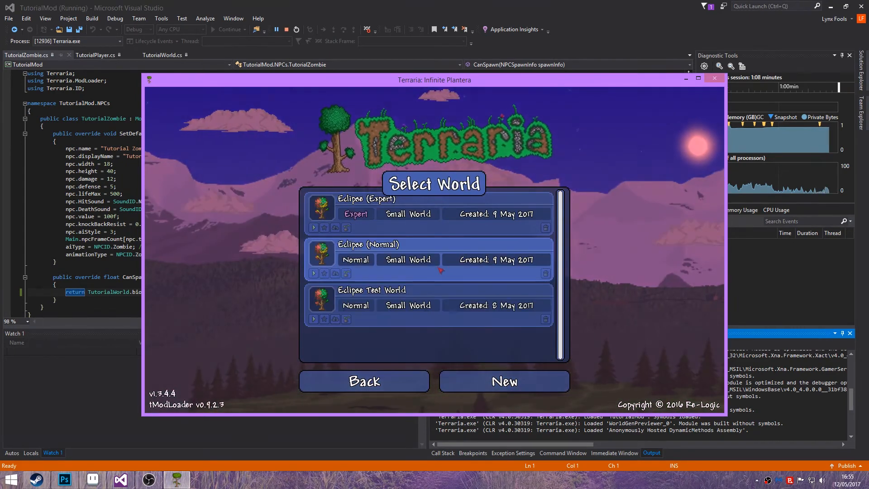
left_click(503, 381)
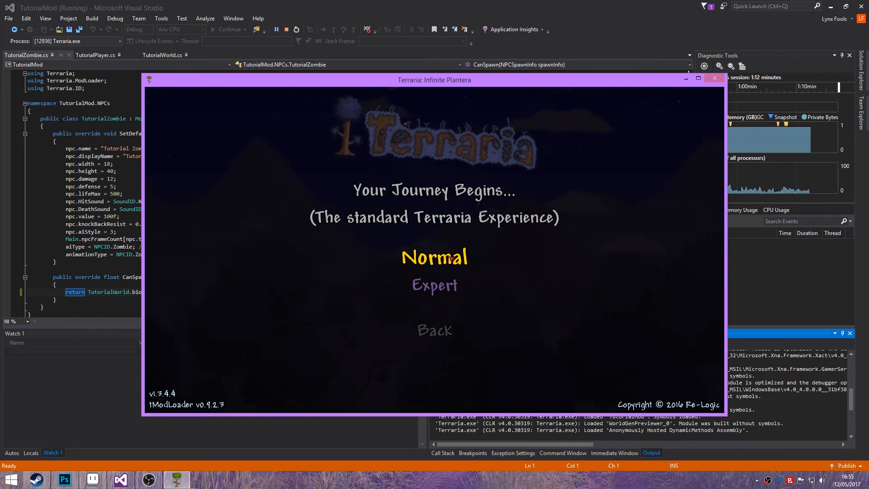
left_click(434, 256)
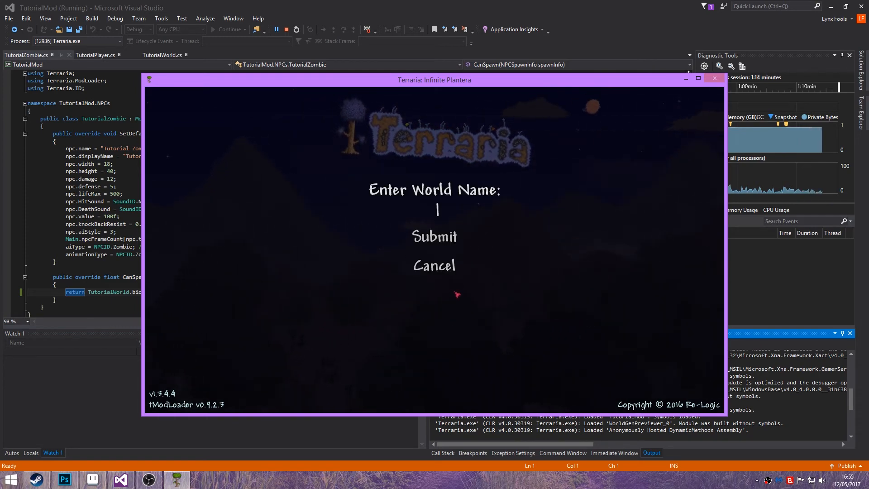
type("Tutol")
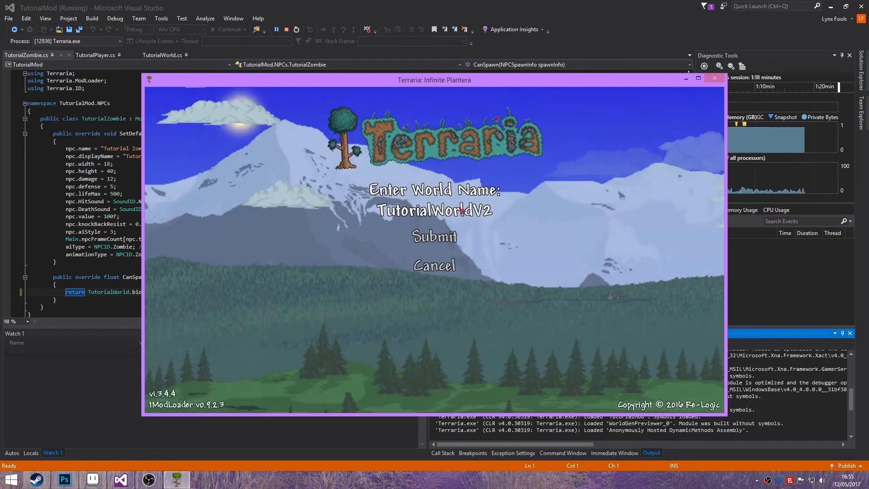
left_click(434, 237)
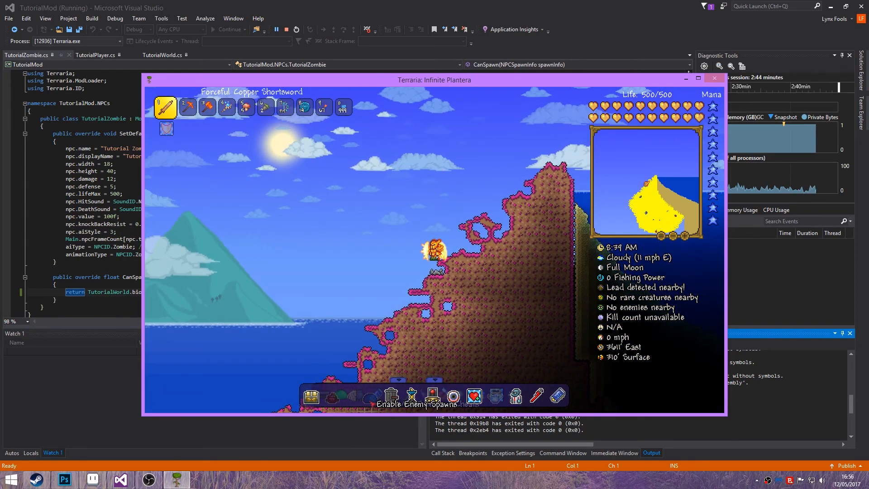
Step: Enable enemy spawns from the HERO's Mod toolbar and open the Cheat Sheet item browser
left_click(432, 397)
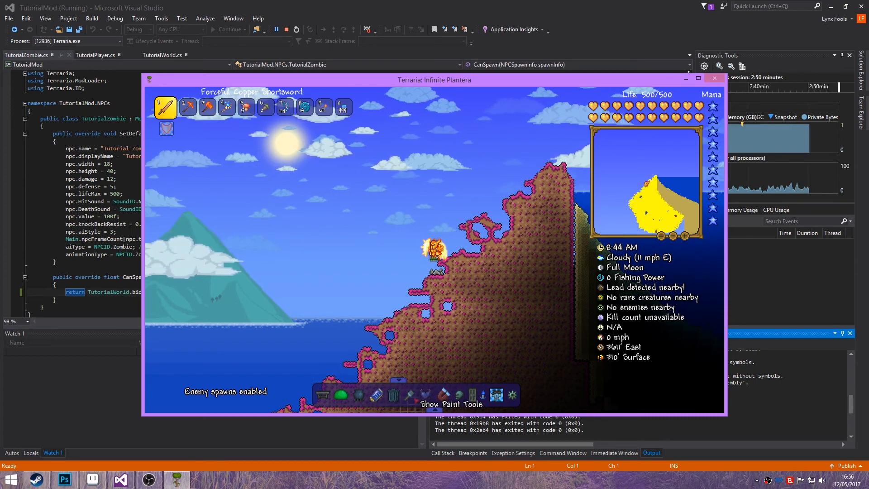
left_click(496, 395)
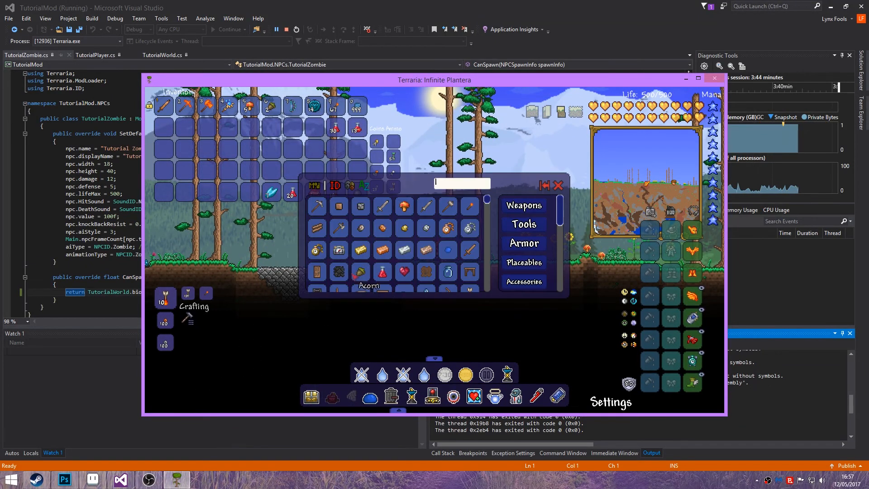
Step: Filter the item browser by the Mod category to show only TutorialMod items
scroll("down", 3)
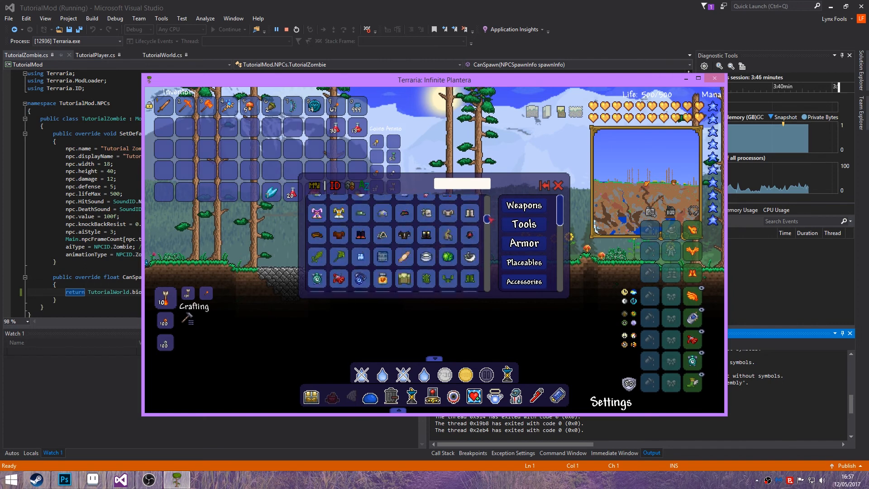
scroll("down", 3)
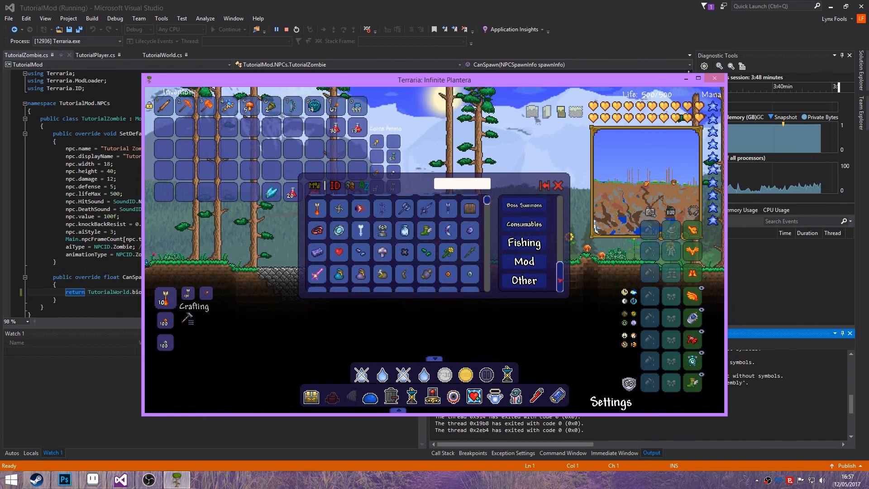
left_click(524, 261)
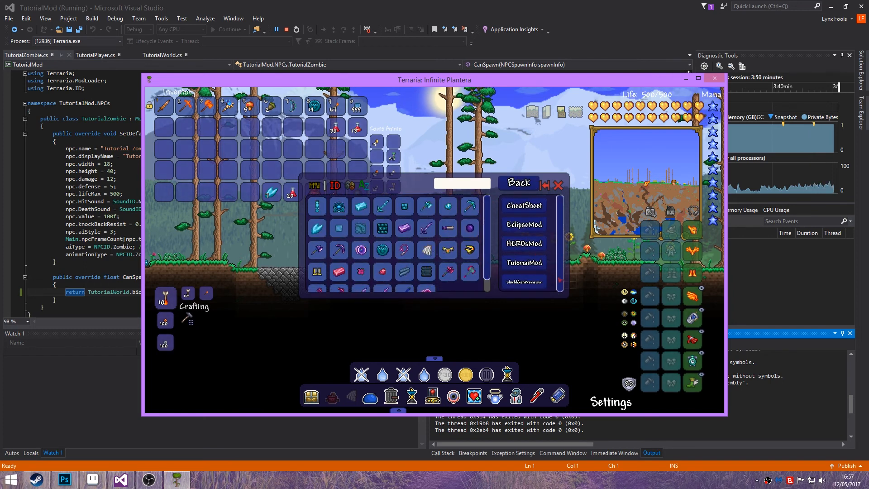
left_click(523, 262)
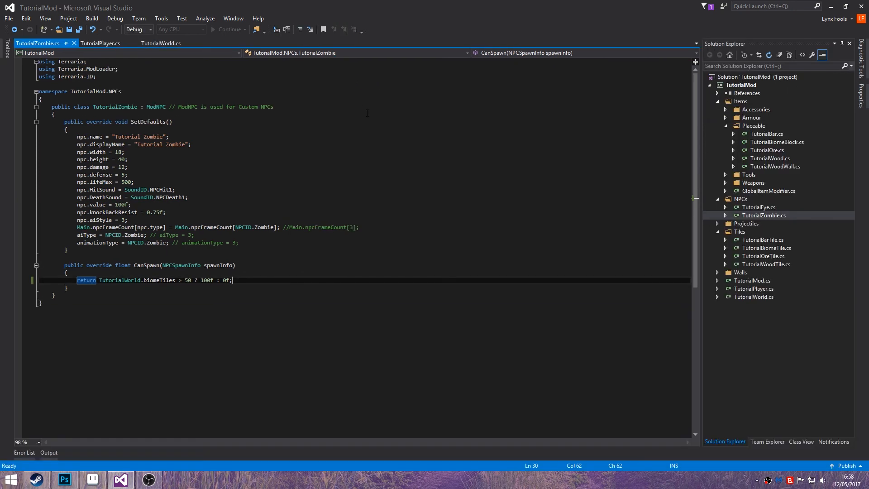
left_click(66, 288)
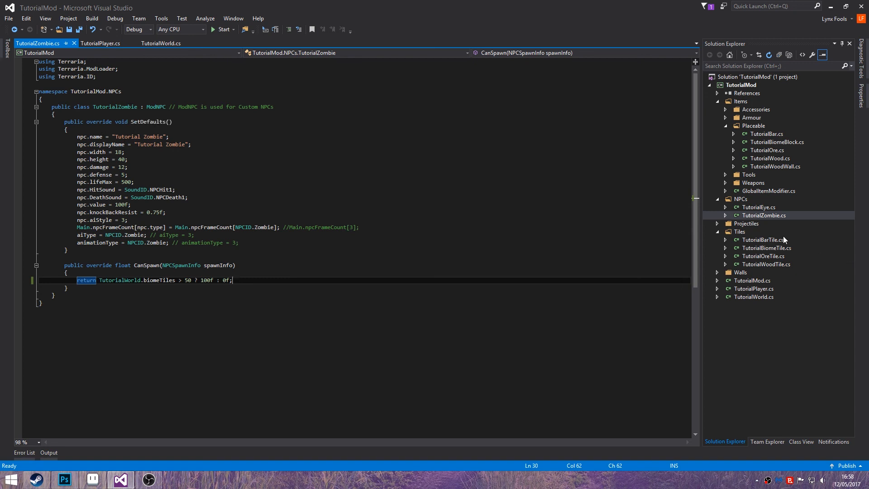
mouse_move(740, 244)
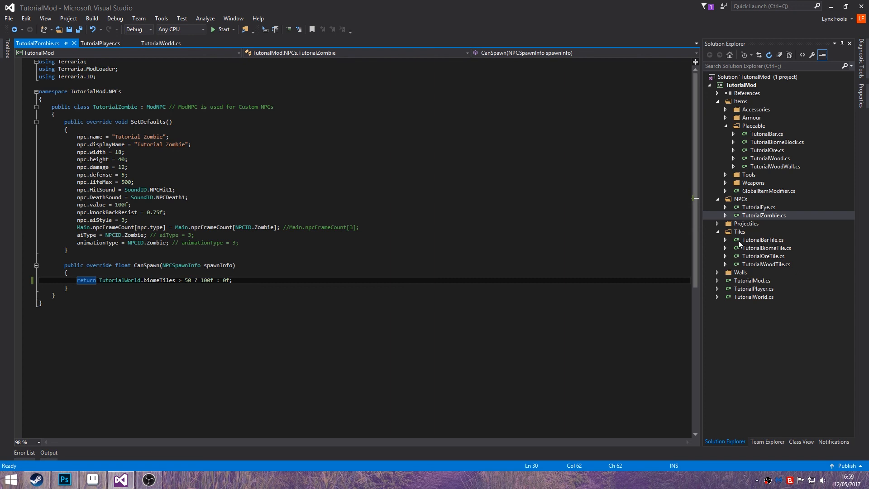